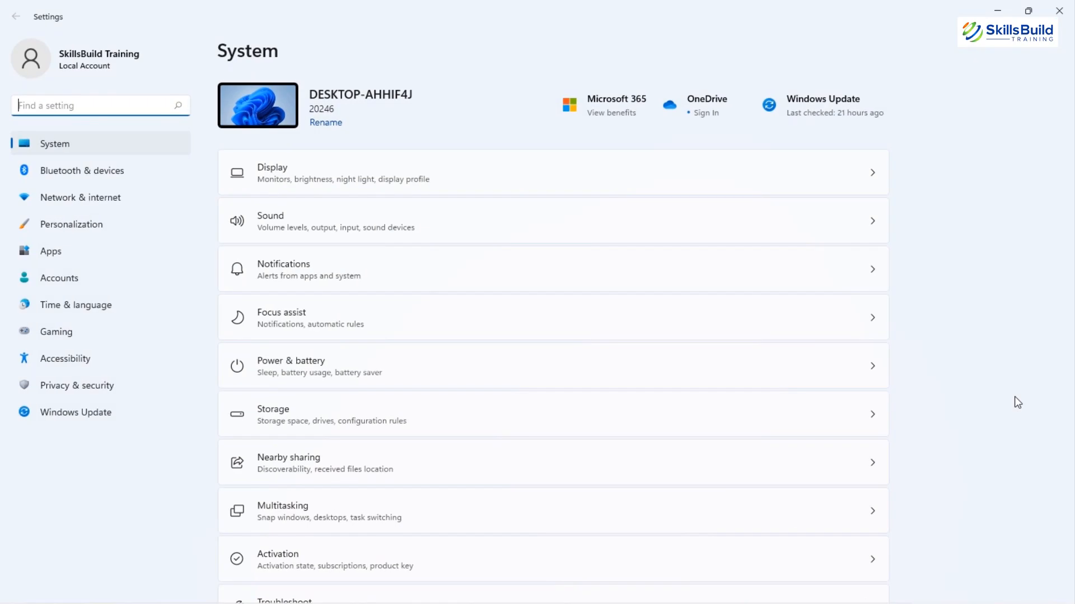
mouse_move(285, 199)
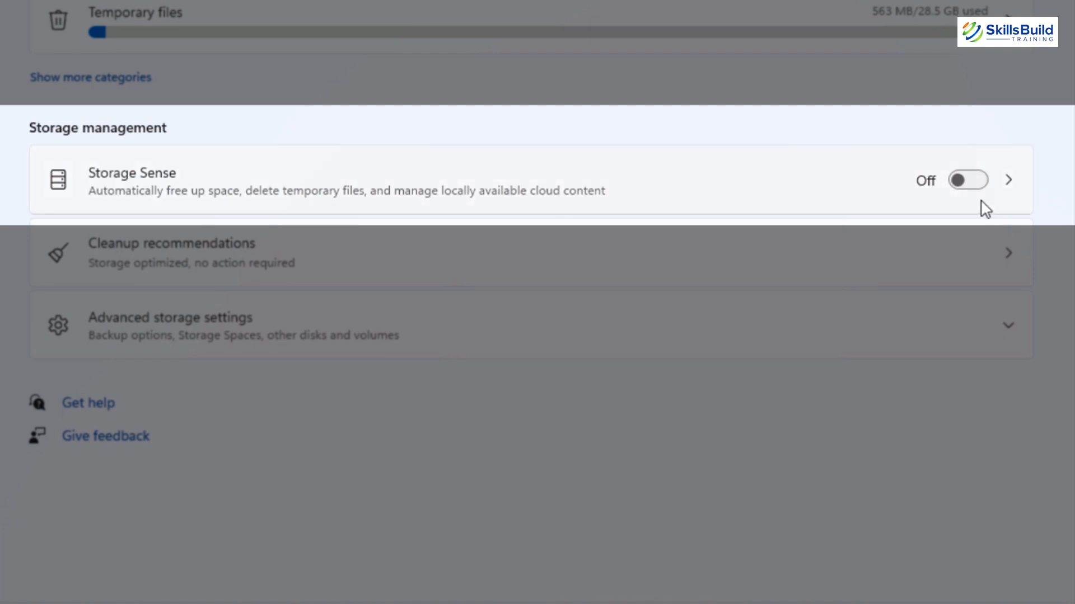
Switch Storage Sense on under System > Storage and review its settings page.
left_click(967, 179)
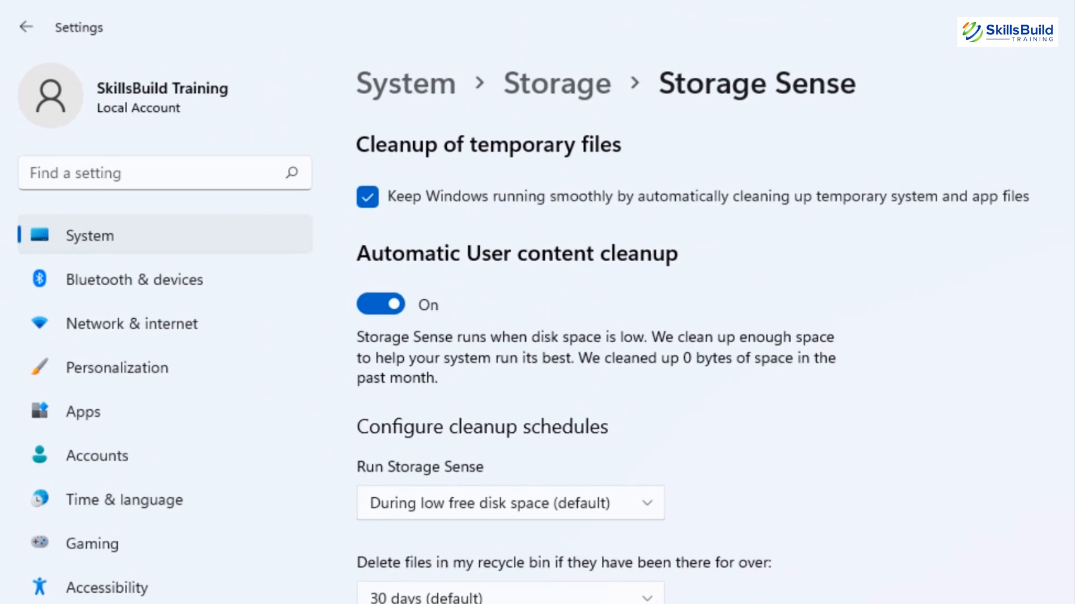
scroll("down", 3)
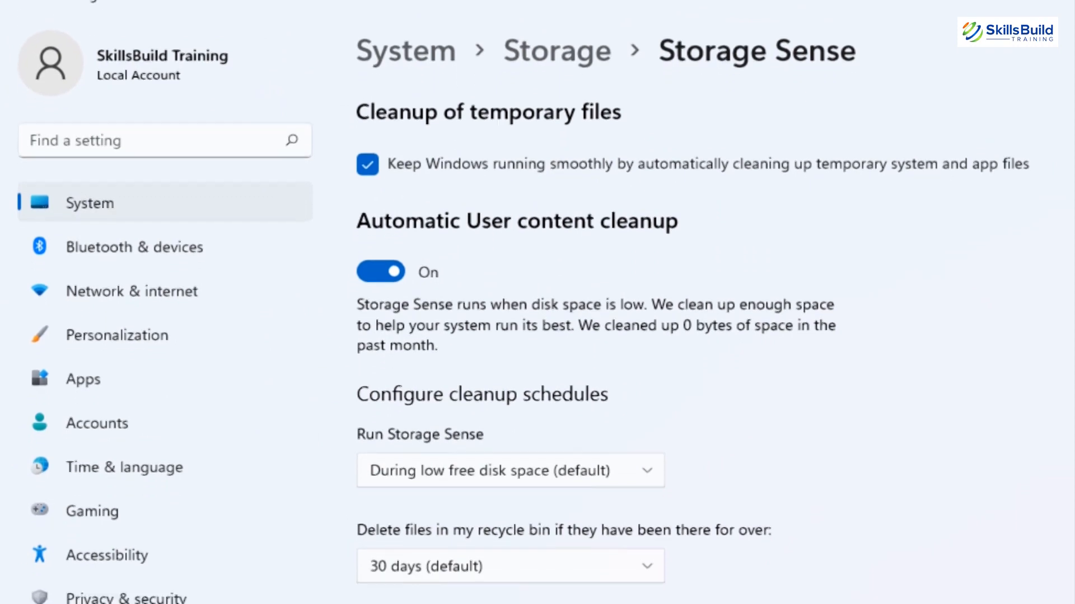
scroll("down", 3)
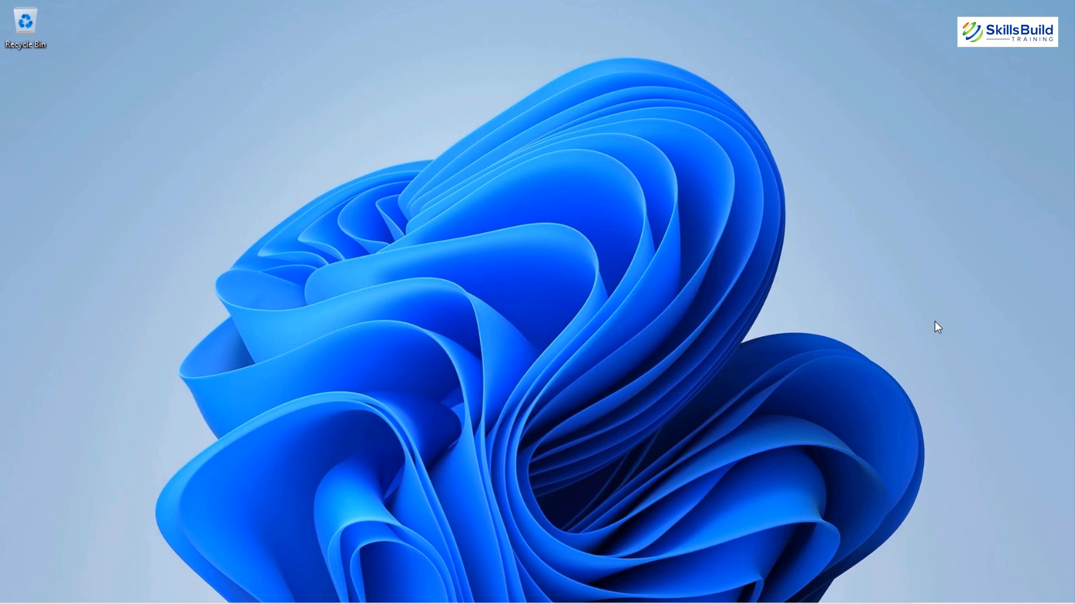
Search Start for 'view advanced system settings' and open the best match.
left_click(287, 571)
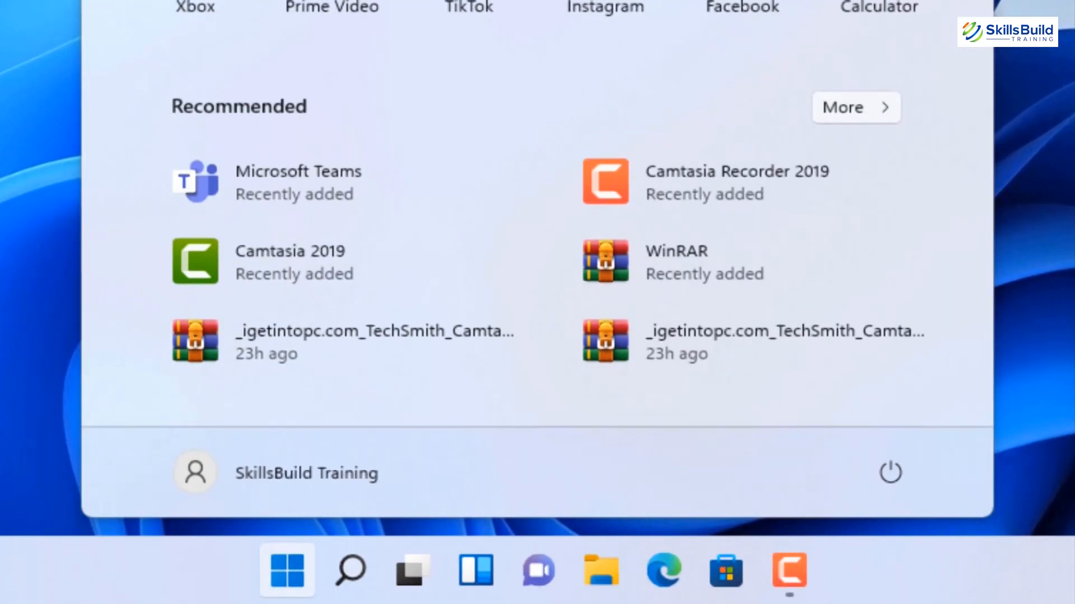
scroll("up", 3)
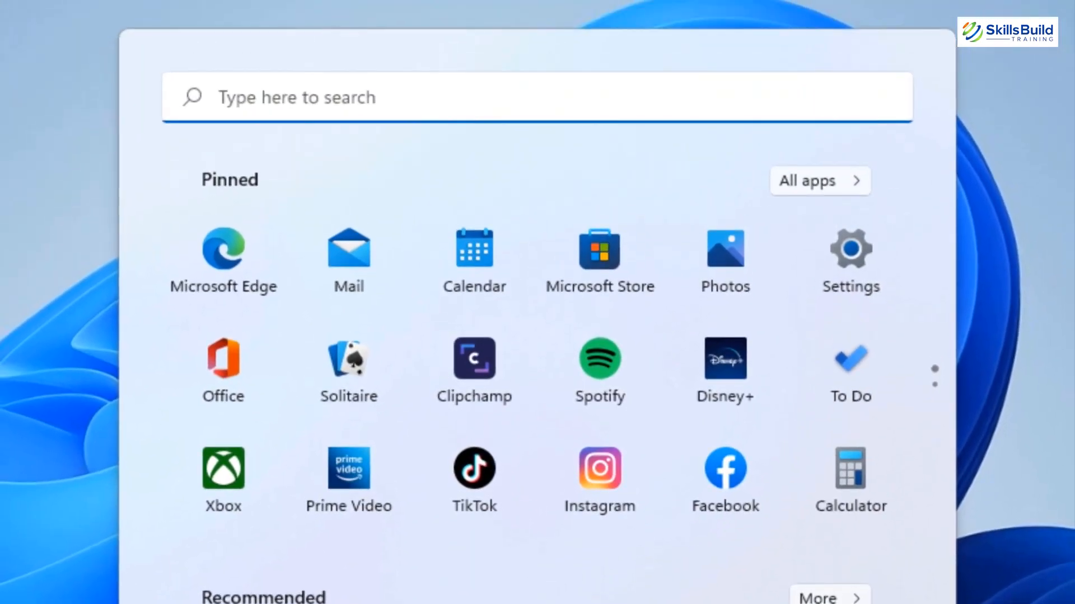
type("view advanced system settings")
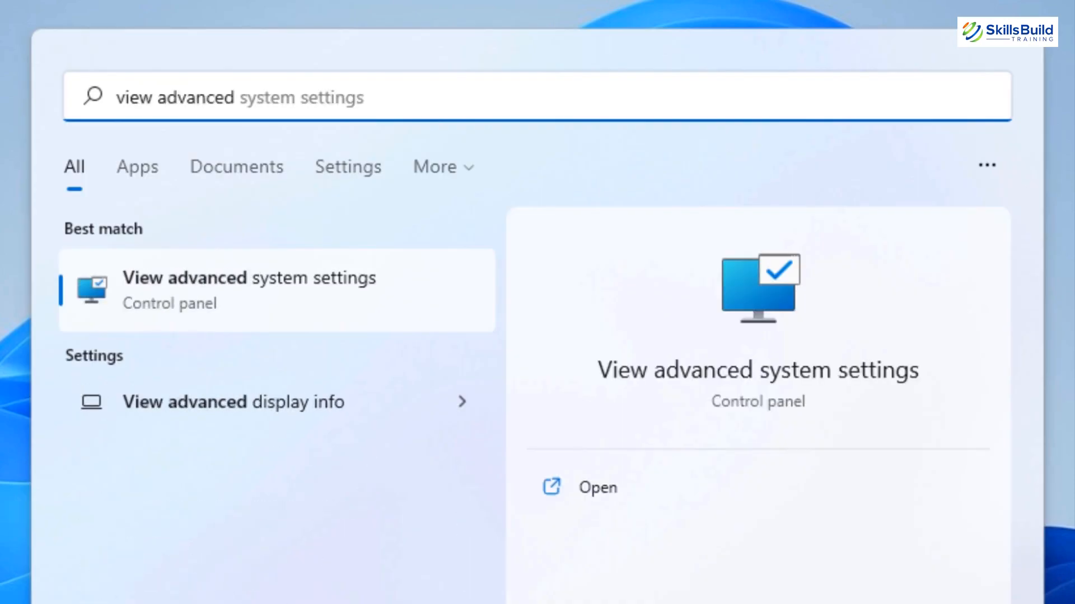
left_click(597, 487)
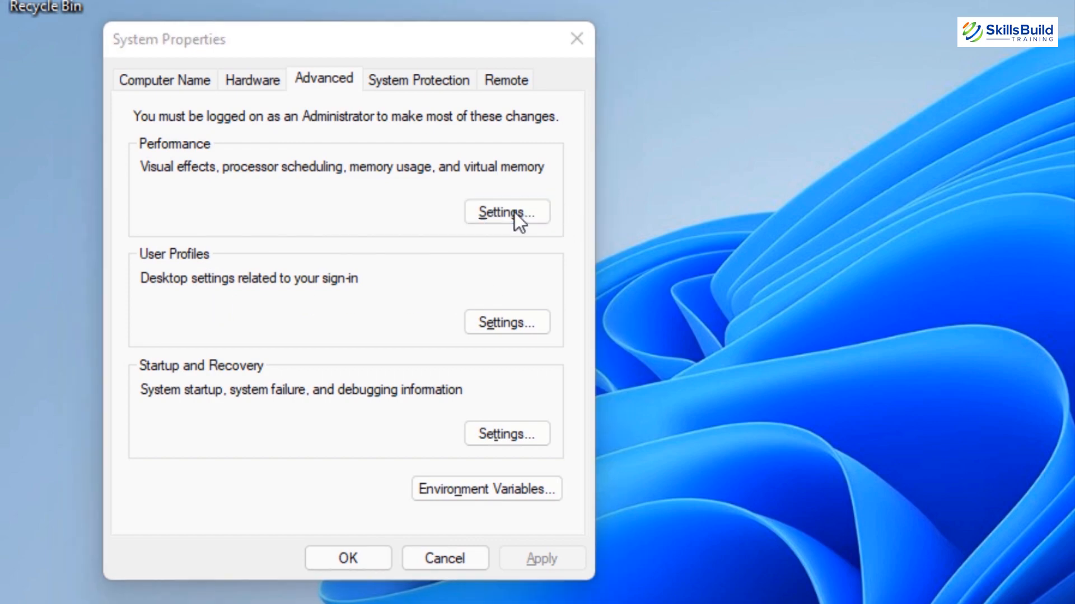
Set visual effects to best performance, keeping thumbnails and smooth screen font edges on.
left_click(506, 212)
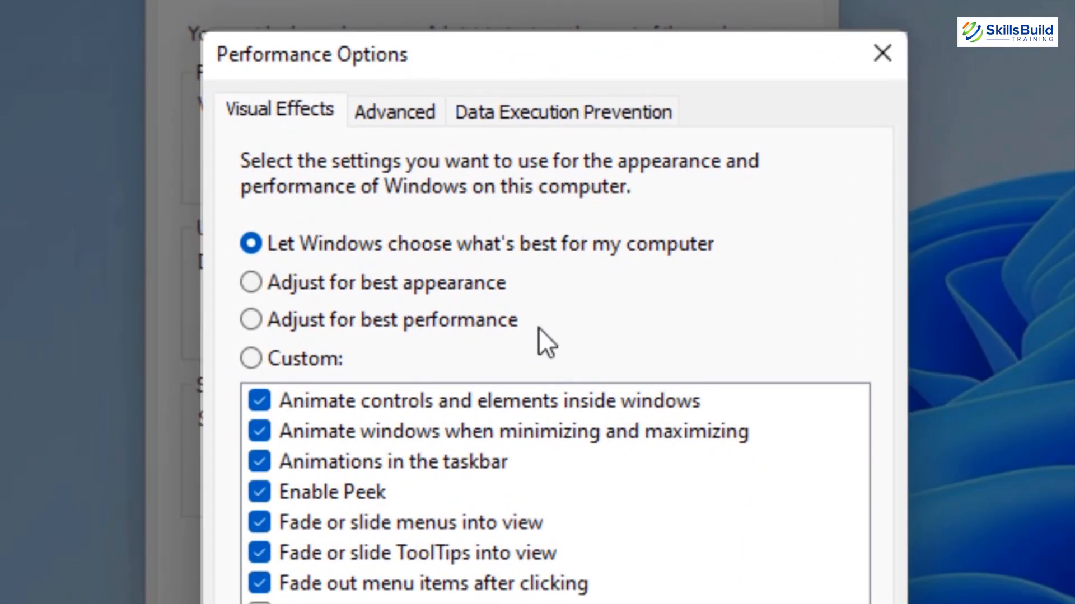
mouse_move(544, 356)
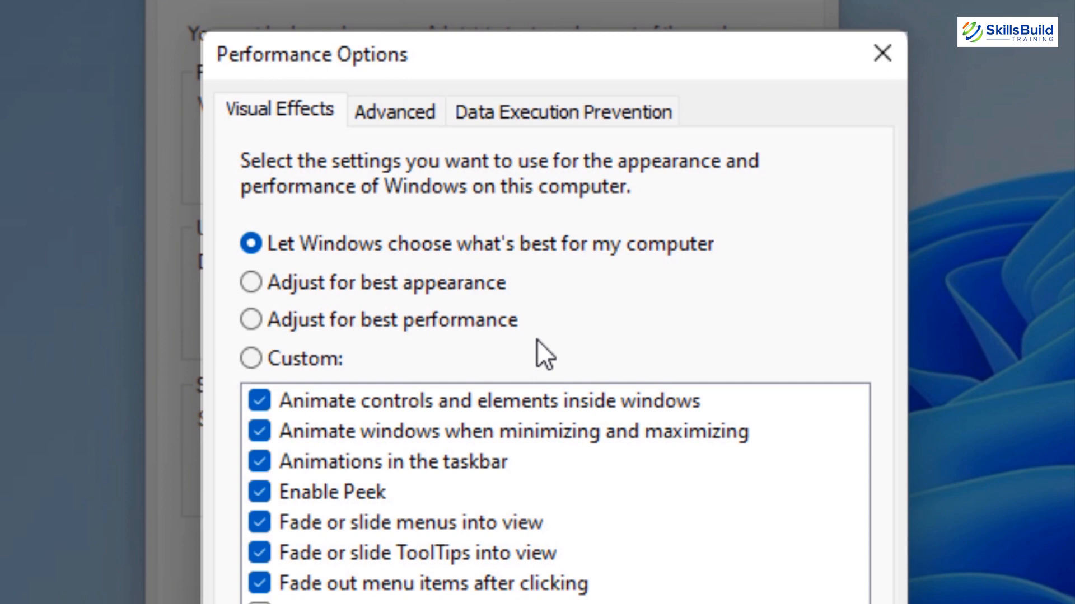
mouse_move(764, 315)
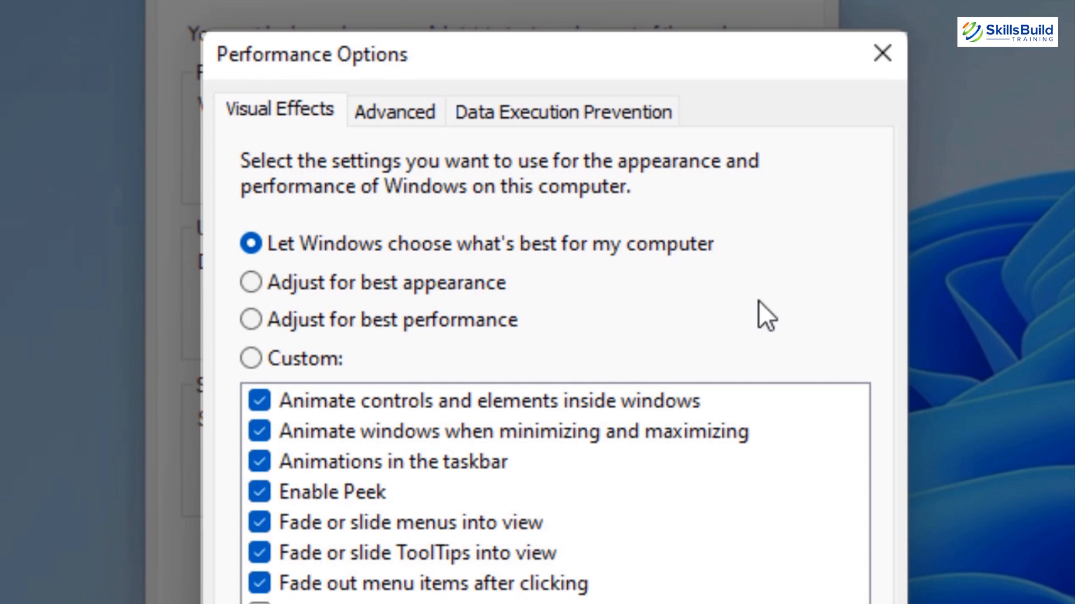
left_click(251, 320)
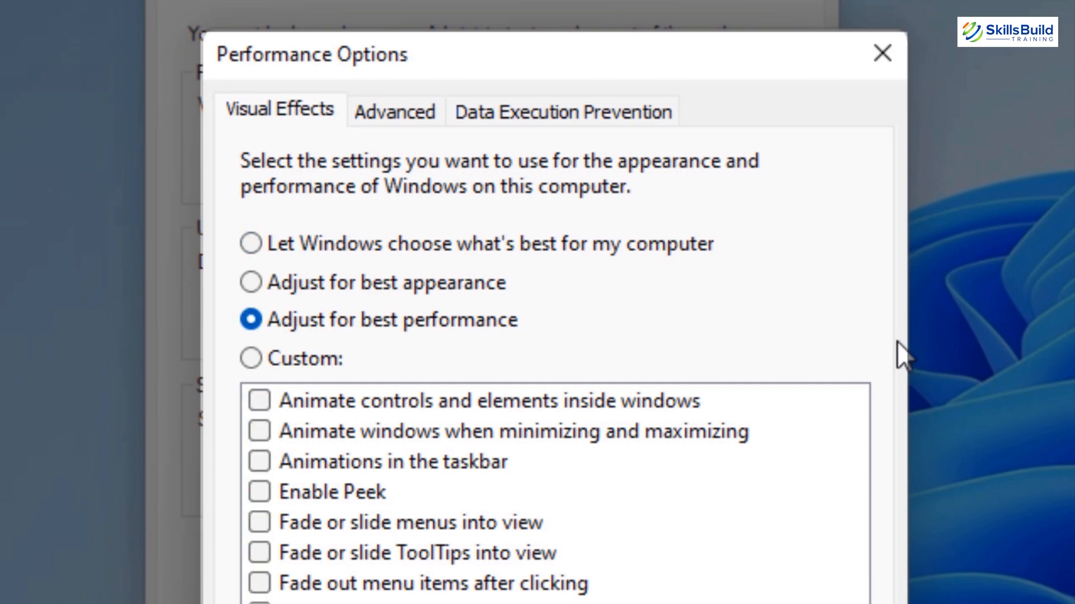
left_click(251, 358)
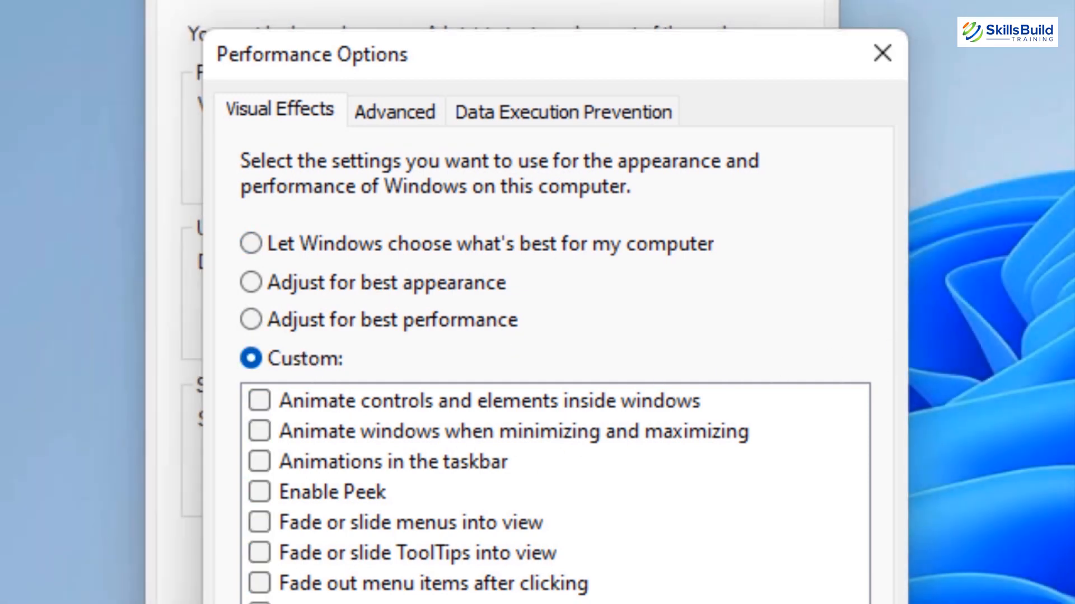
left_click(205, 311)
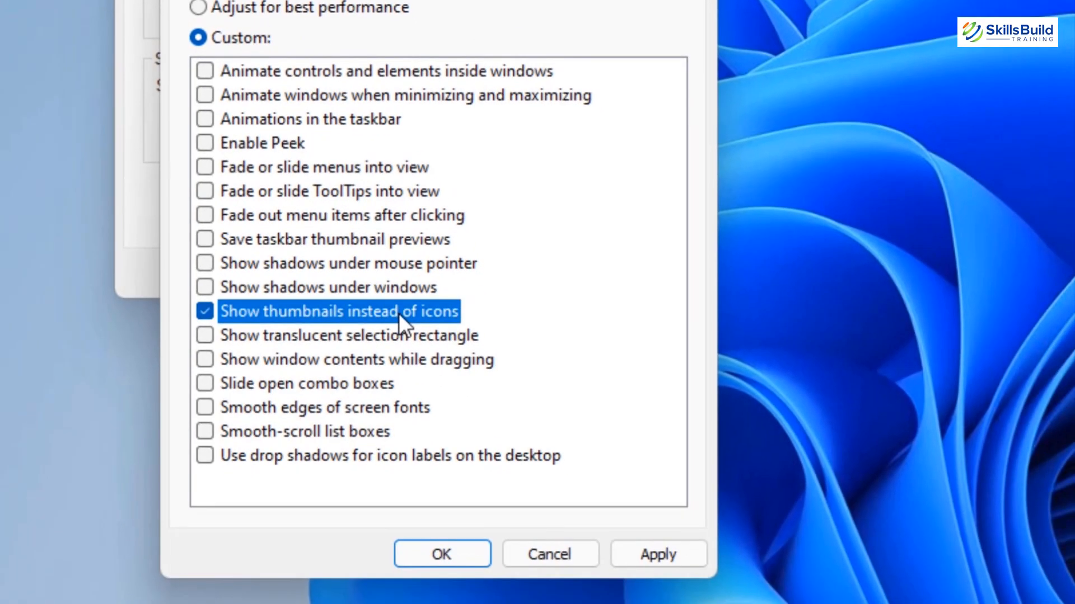
left_click(205, 407)
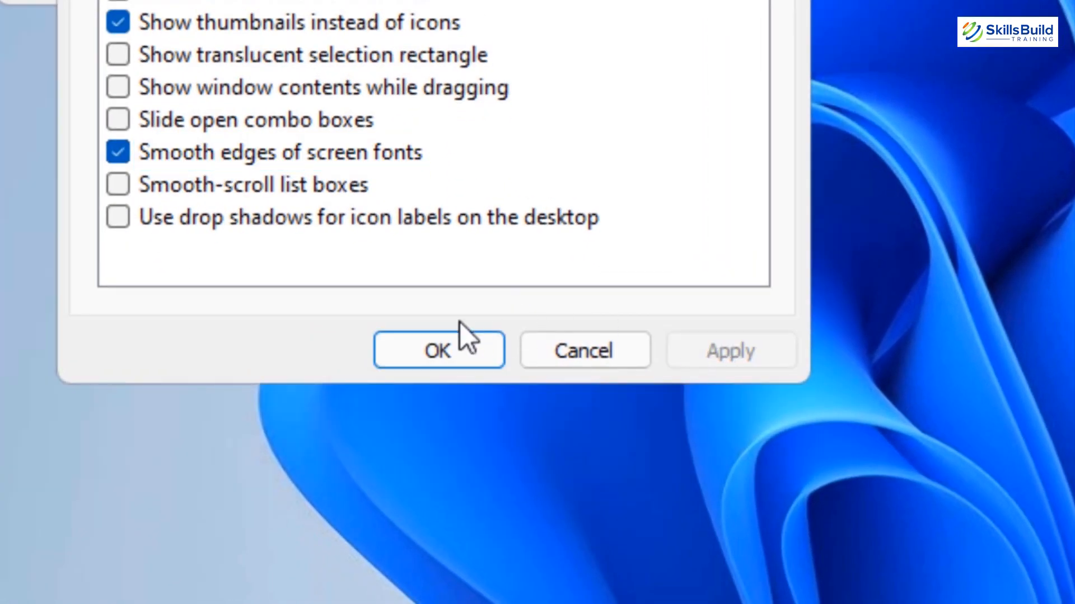
left_click(439, 350)
type("set")
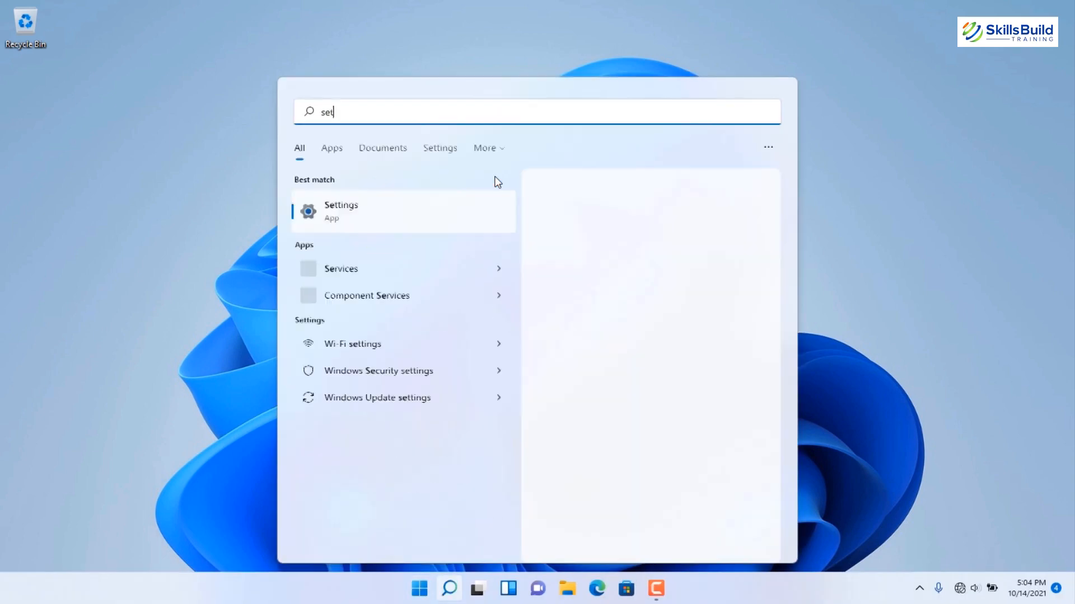
Switch Microsoft OneDrive off in Apps > Startup, then close Settings.
left_click(341, 211)
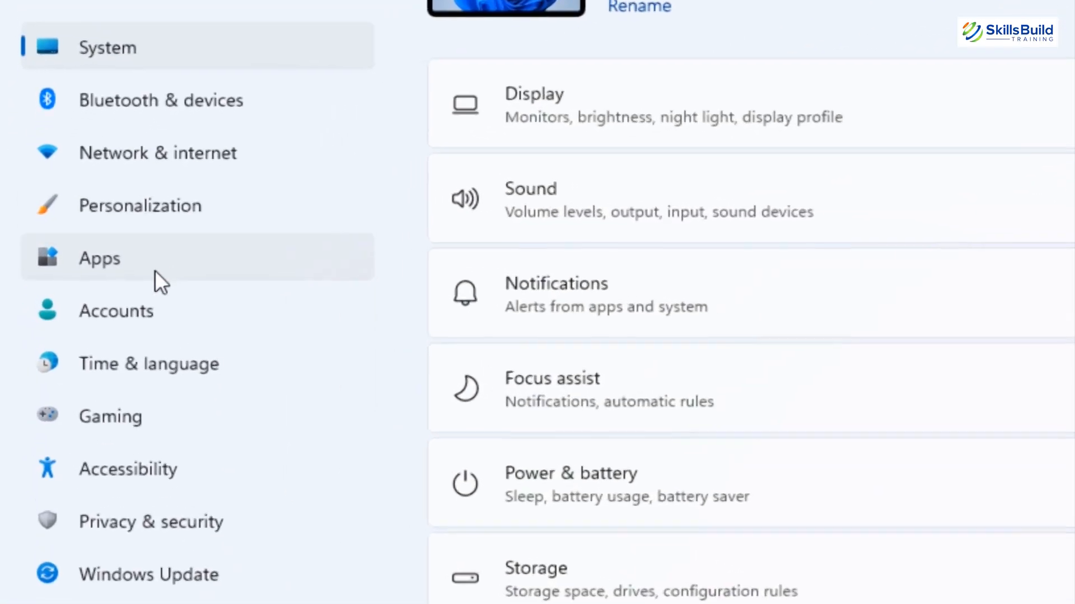
left_click(99, 259)
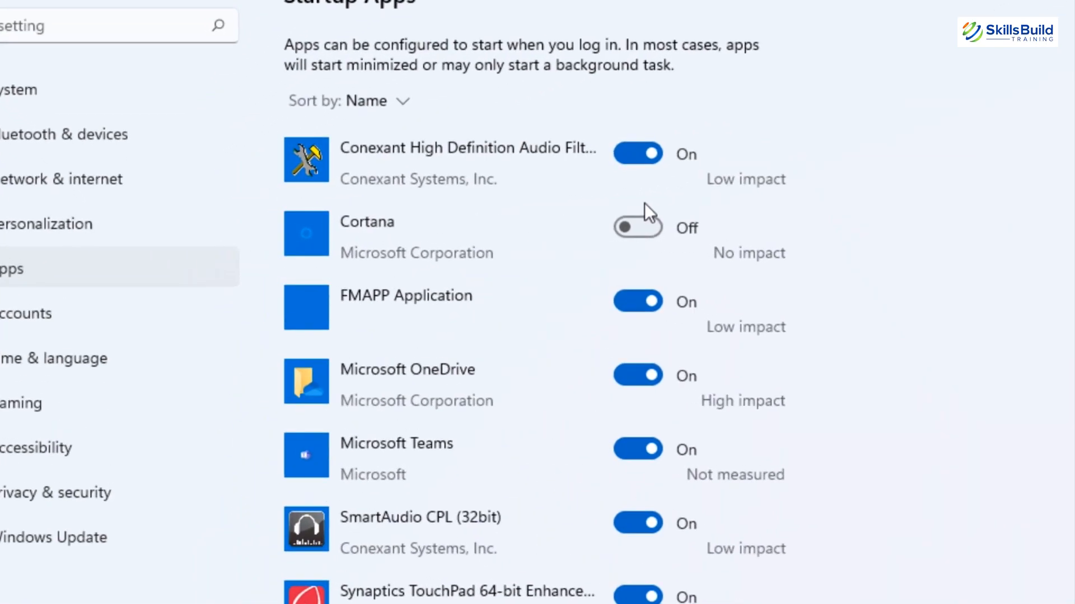
mouse_move(744, 190)
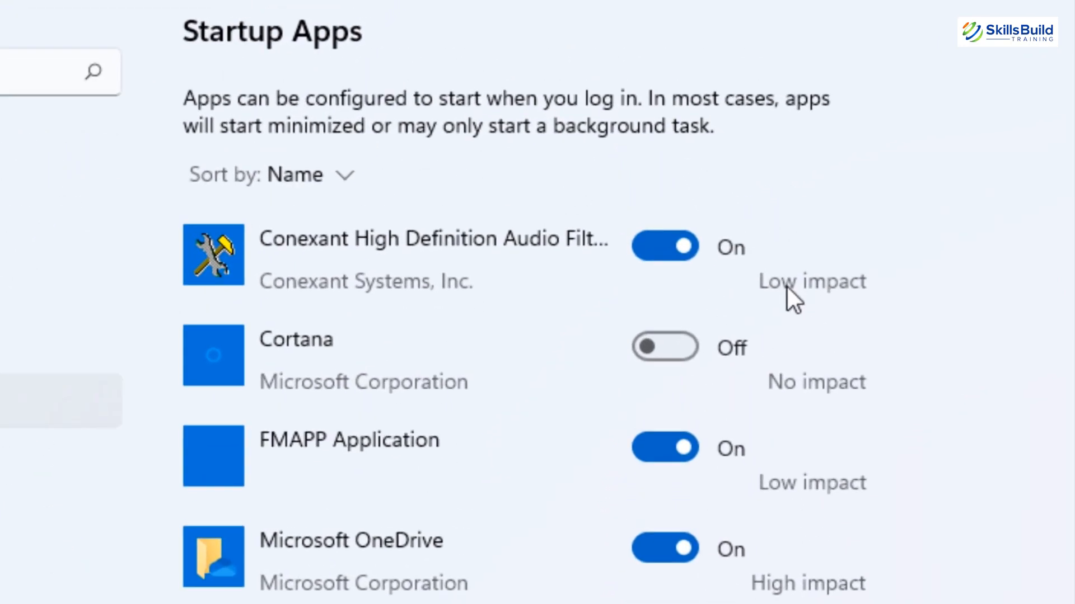
mouse_move(849, 306)
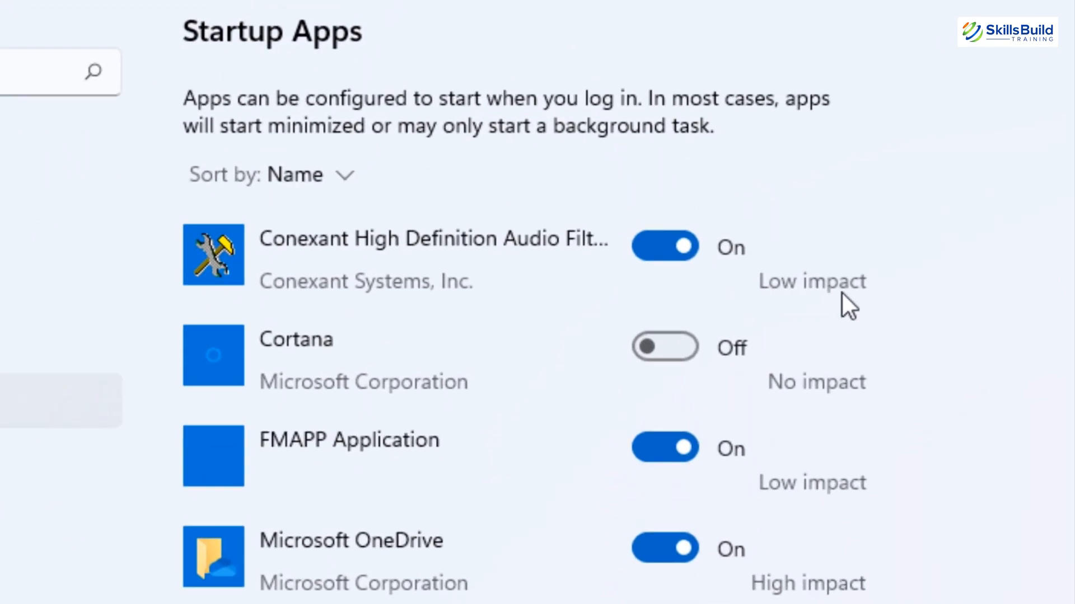
mouse_move(840, 306)
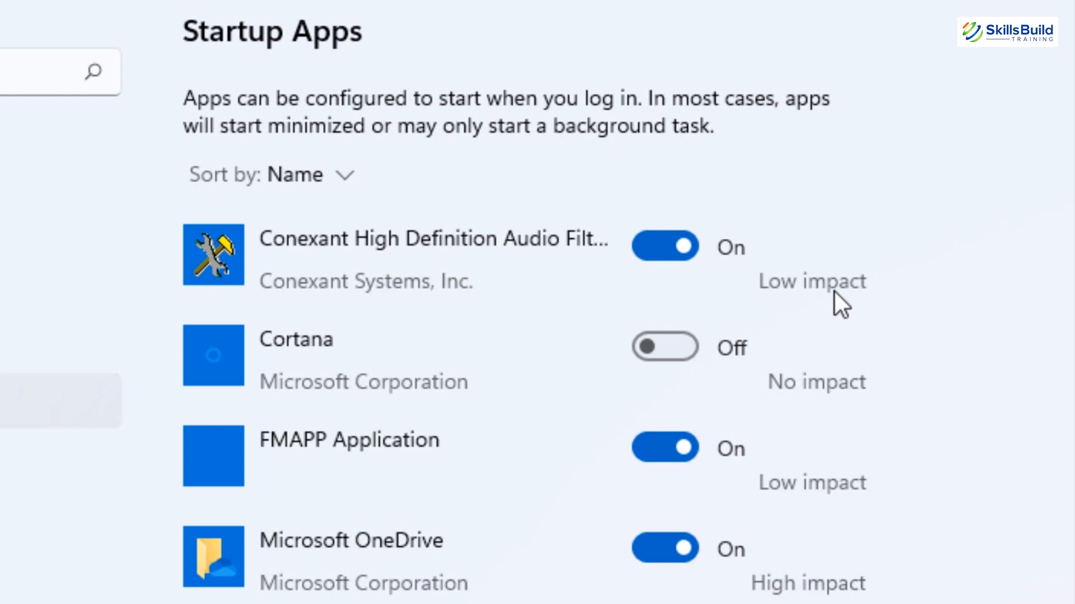
scroll("down", 3)
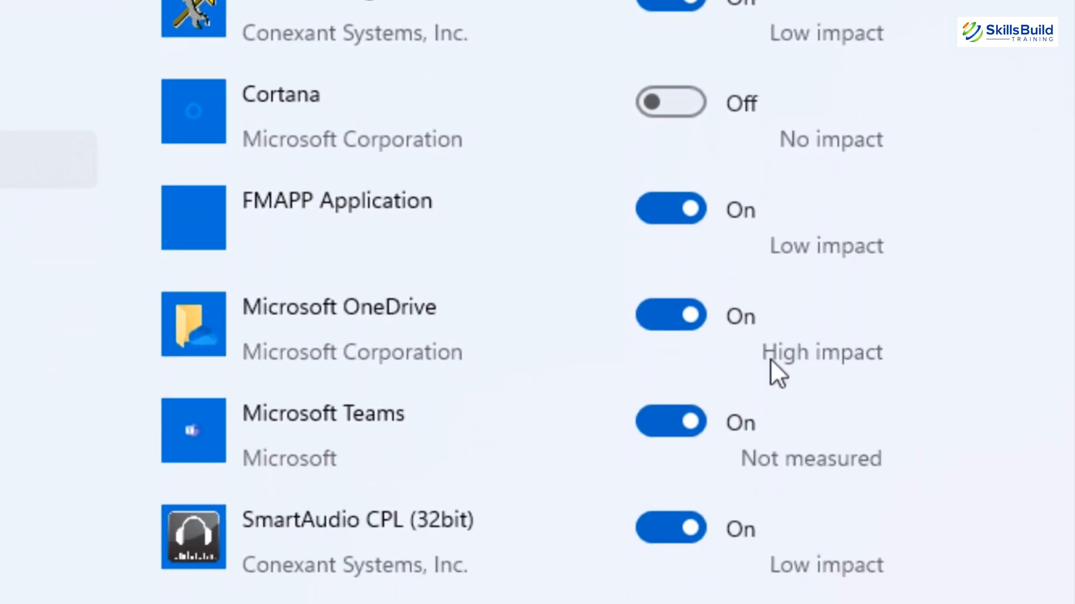
mouse_move(671, 316)
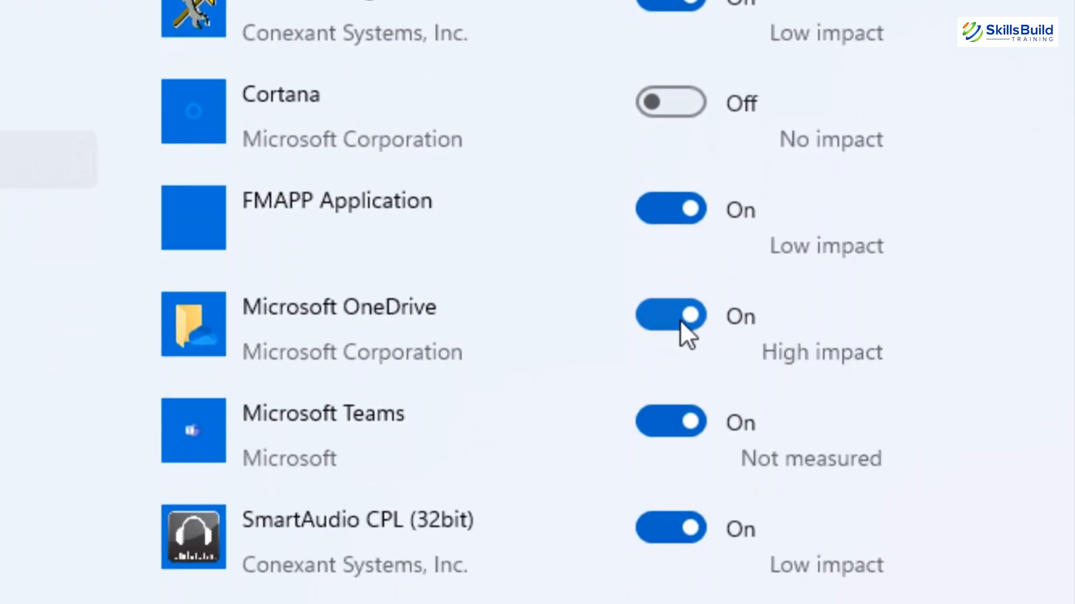
left_click(669, 315)
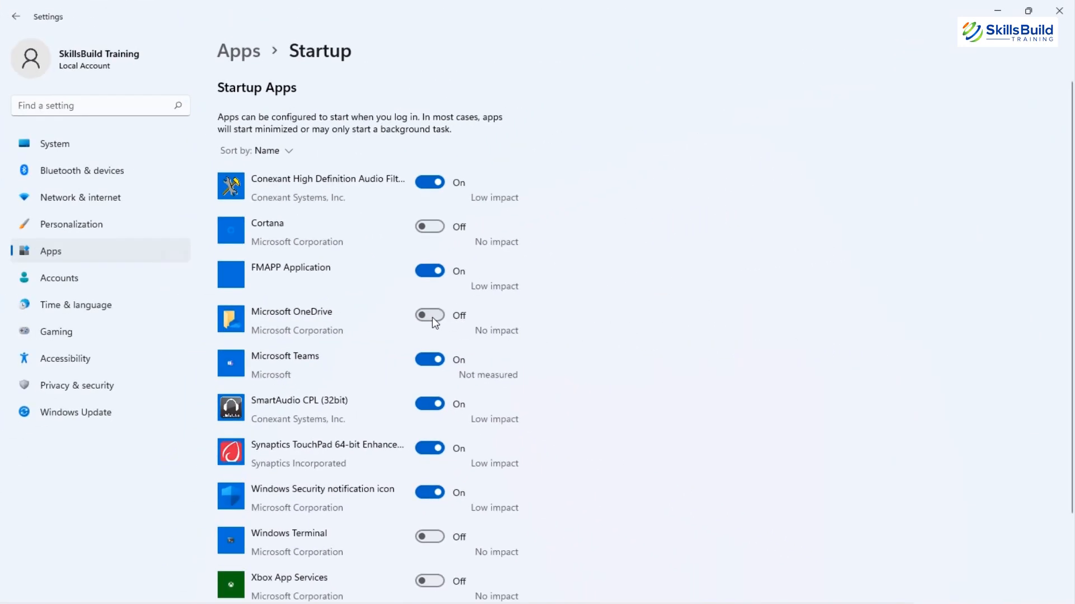
left_click(1058, 12)
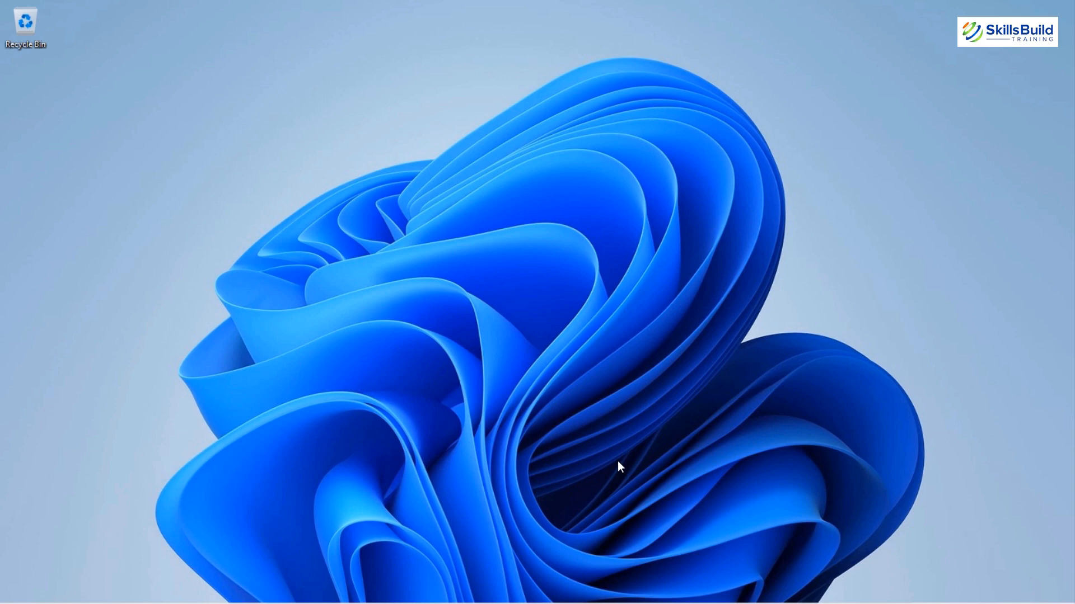
Open Task Manager's Startup list and find the high-impact Microsoft OneDrive entry.
left_click(300, 572)
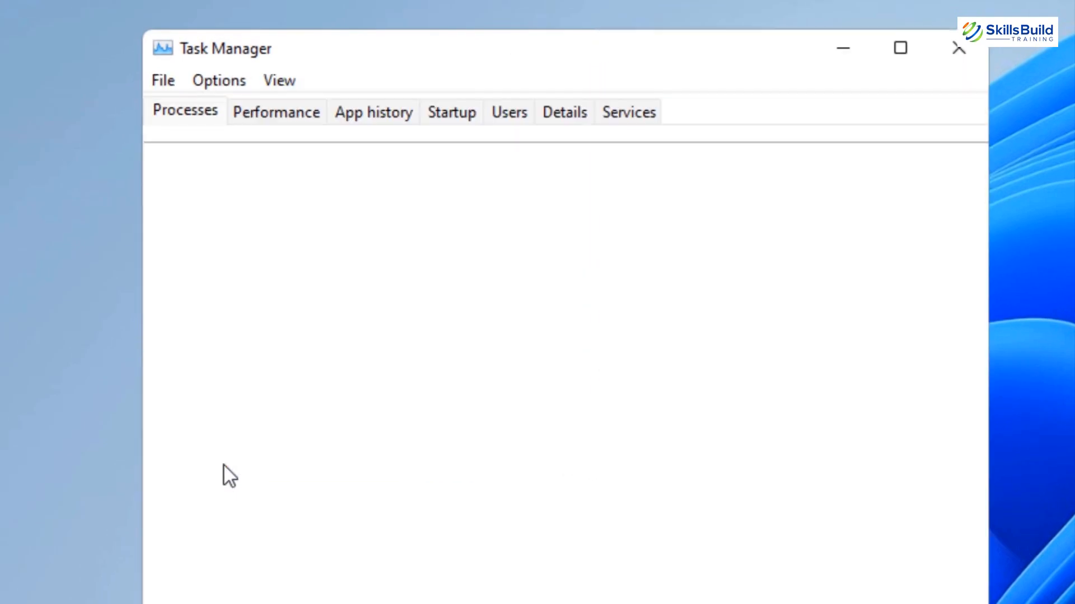
left_click(451, 112)
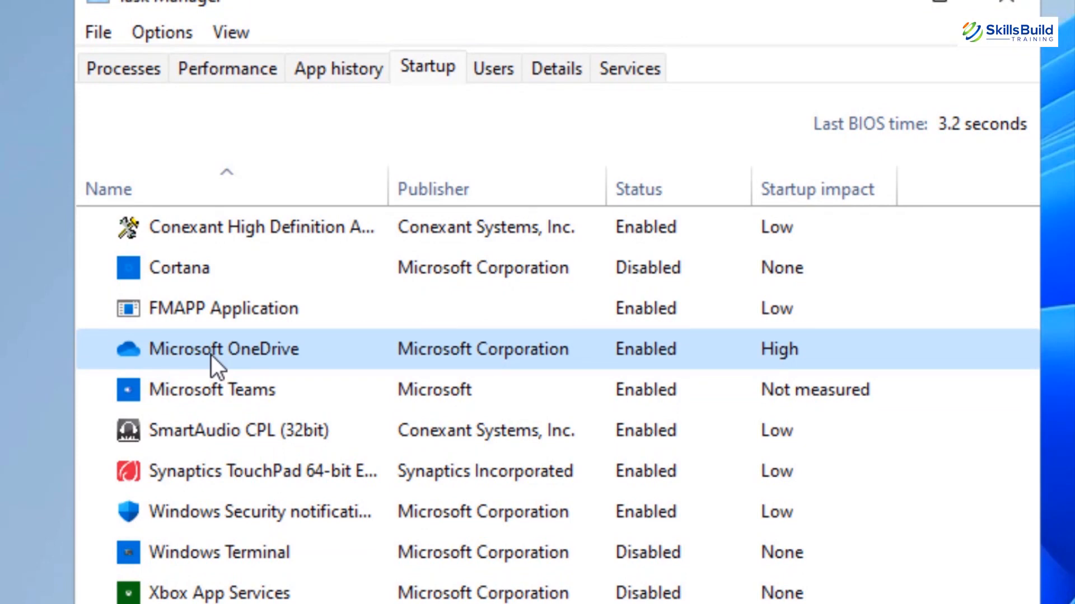
scroll("down", 3)
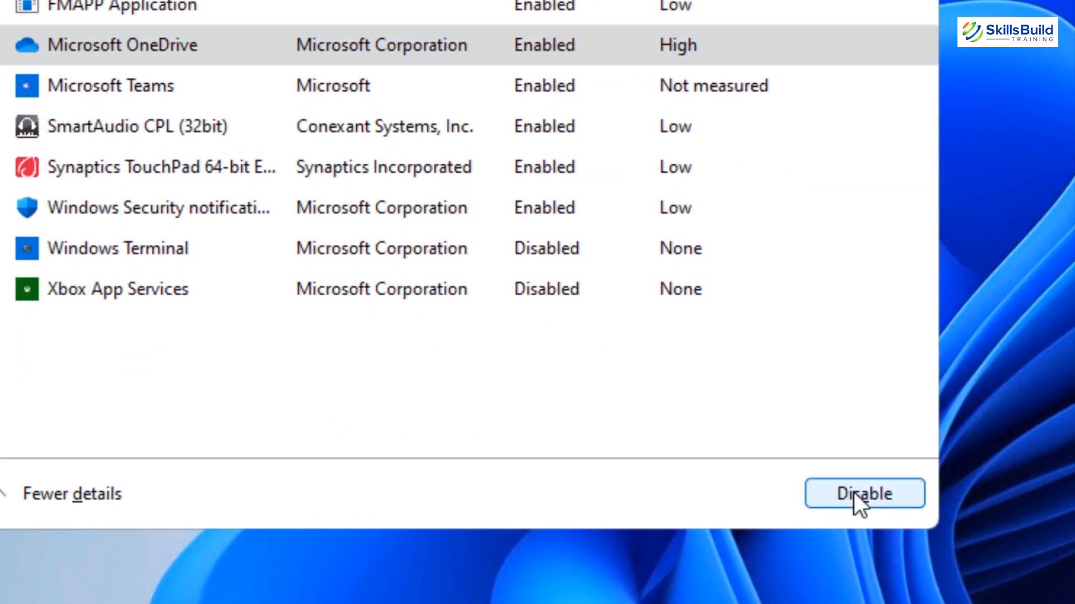
mouse_move(898, 504)
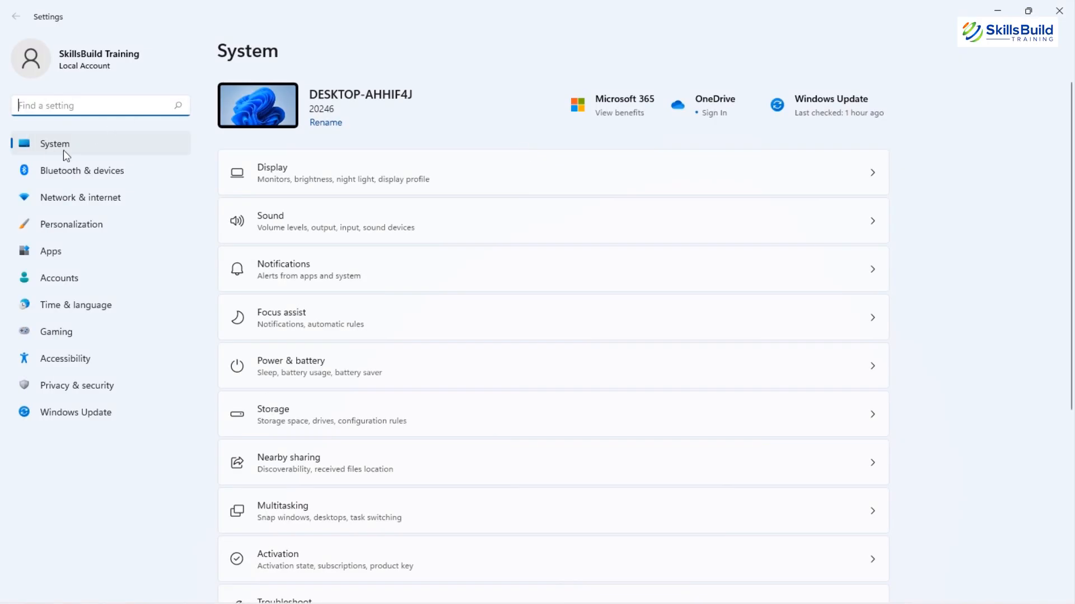
Permanently remove the 40.9 MB of temporary files, with Downloads included.
scroll("down", 3)
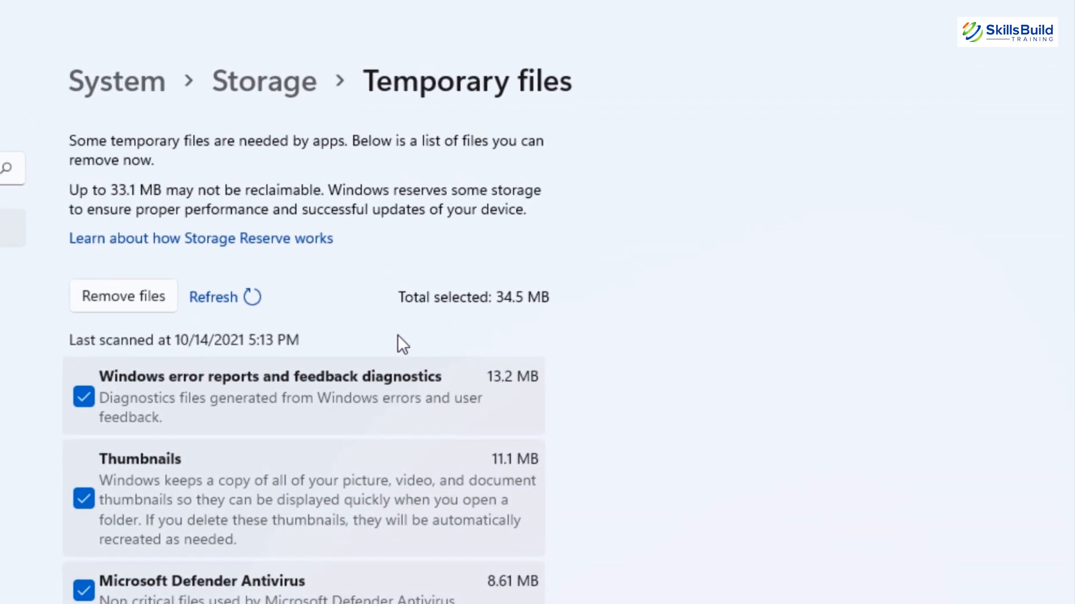
scroll("down", 3)
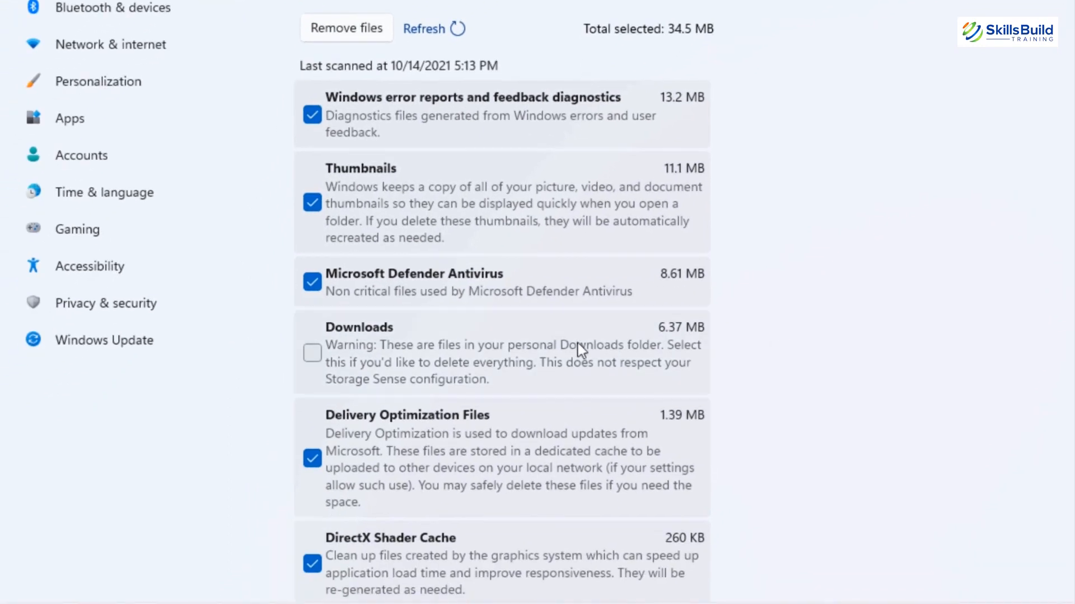
left_click(312, 353)
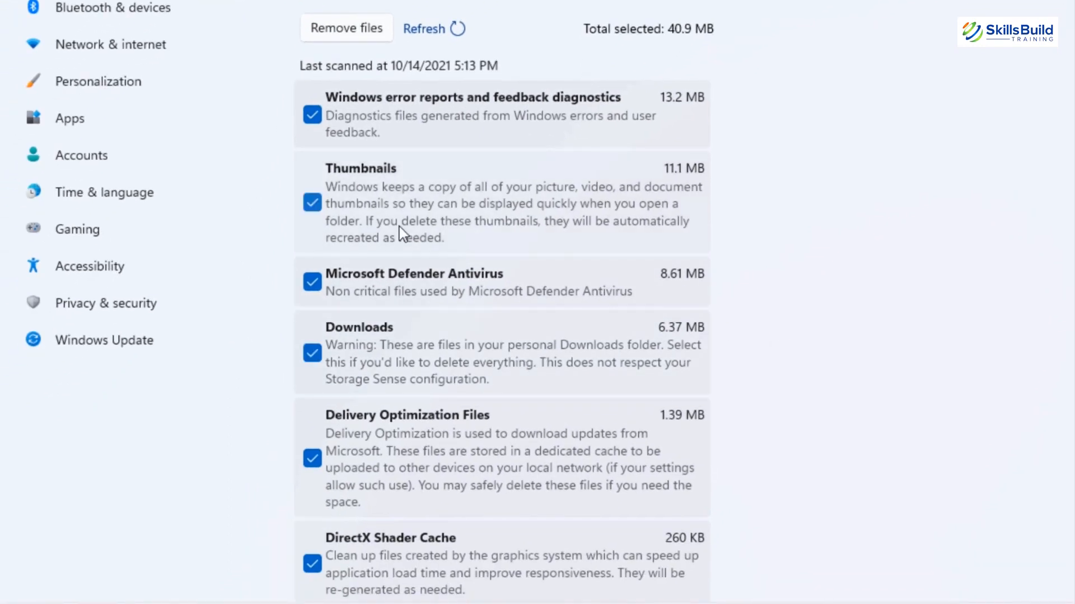
mouse_move(444, 240)
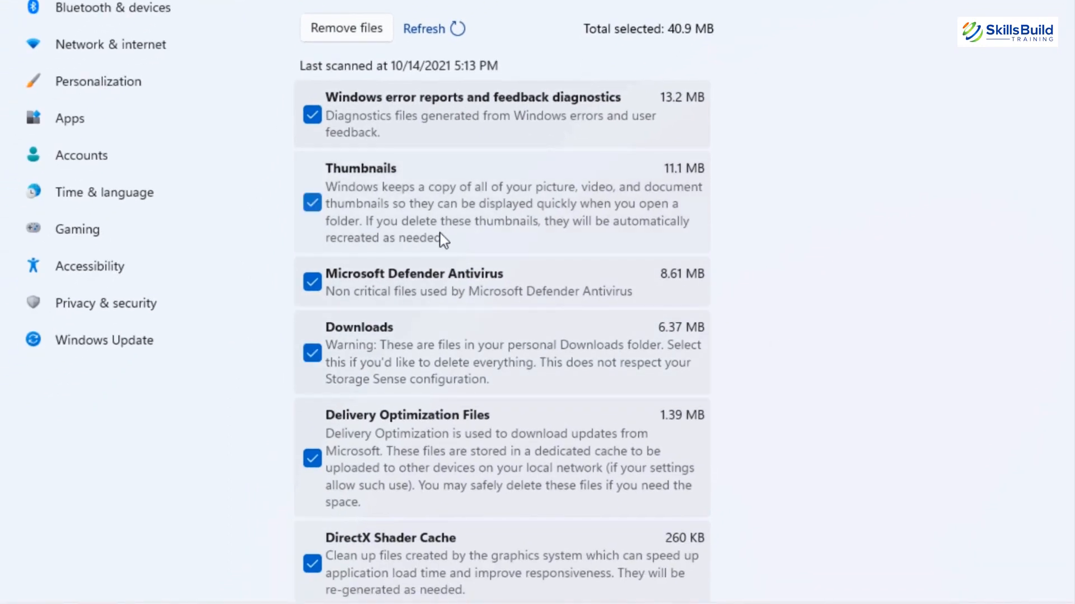
scroll("up", 3)
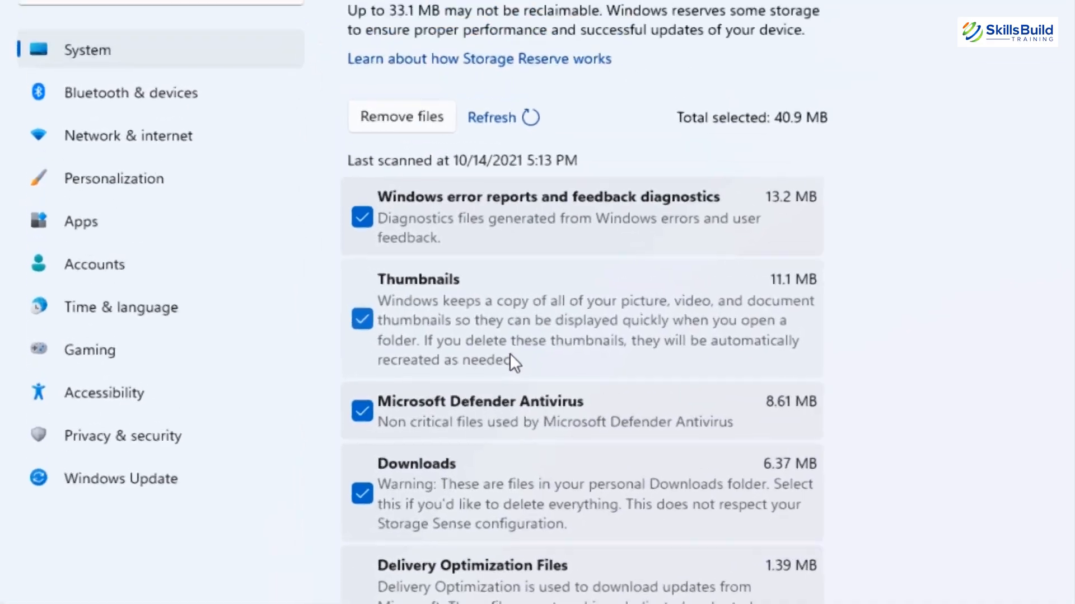
left_click(401, 116)
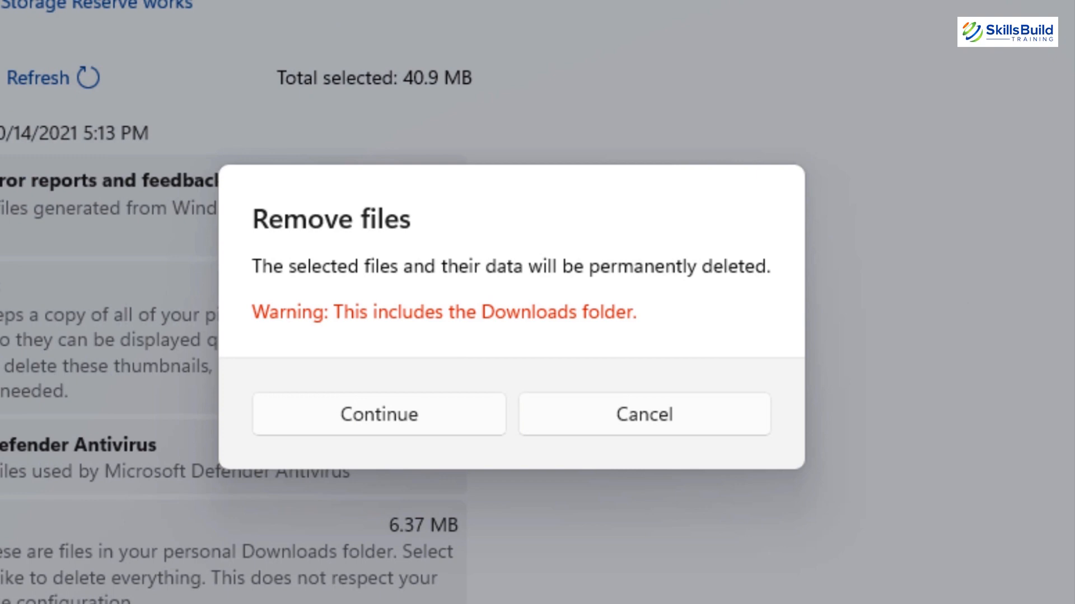
mouse_move(341, 425)
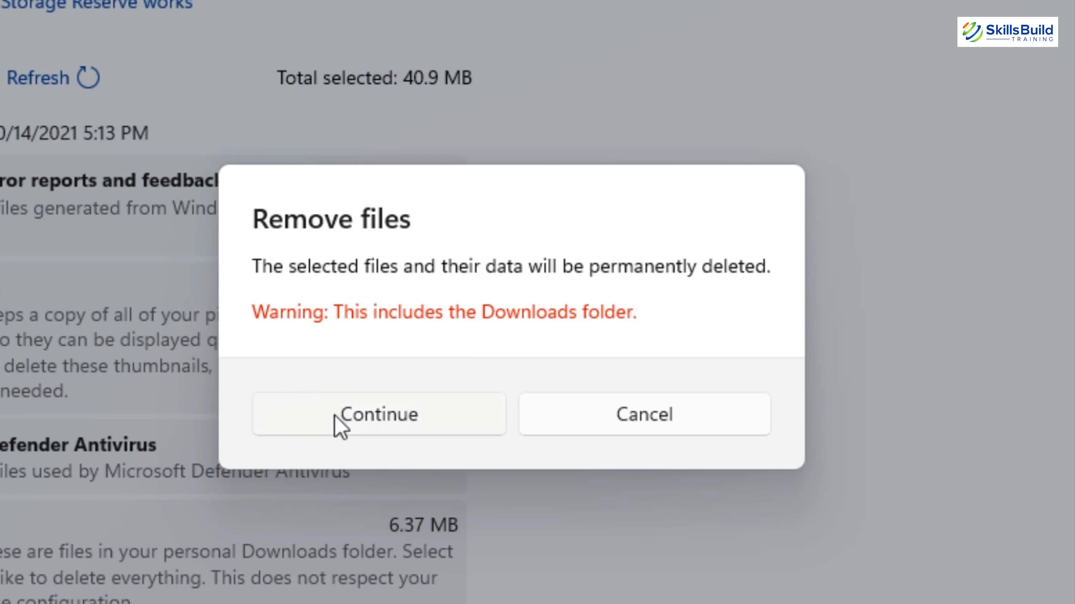
left_click(379, 414)
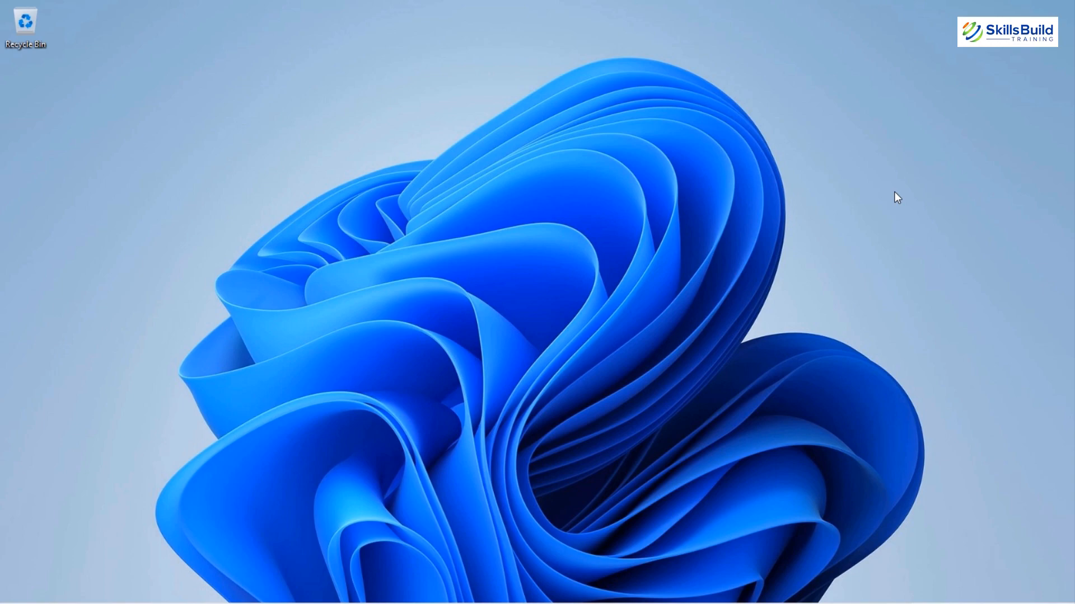
Open Power Options and view the Balanced plan's display-off and sleep timings.
type("power optio")
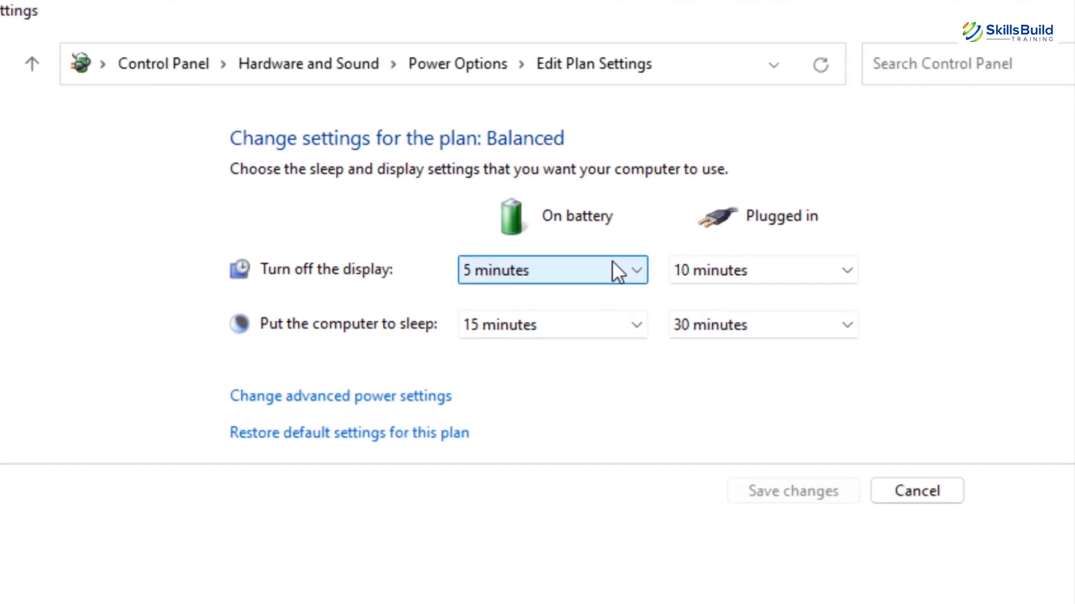
mouse_move(802, 229)
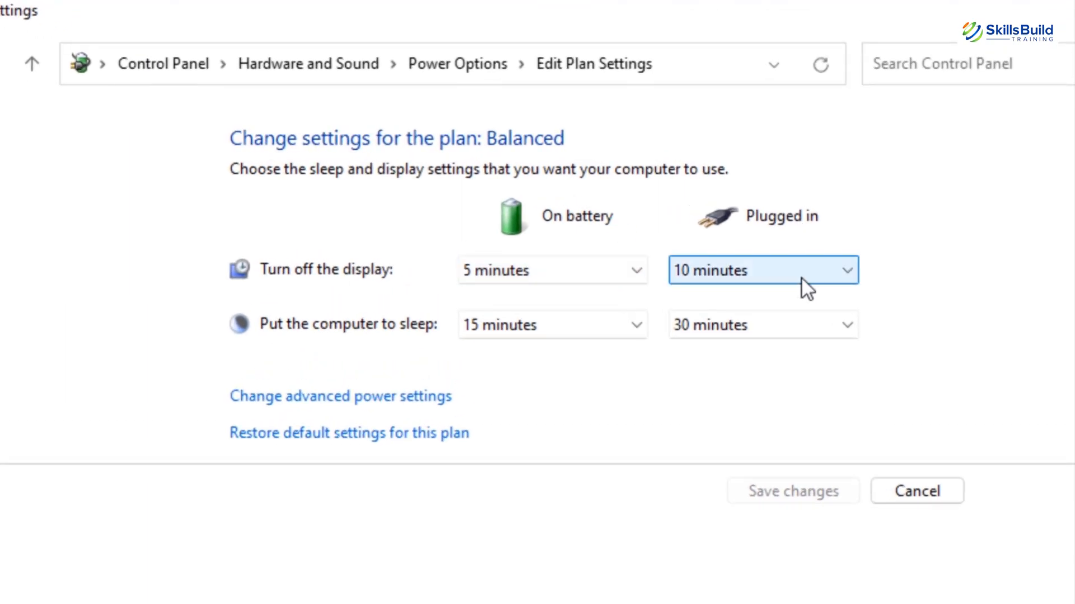
left_click(552, 324)
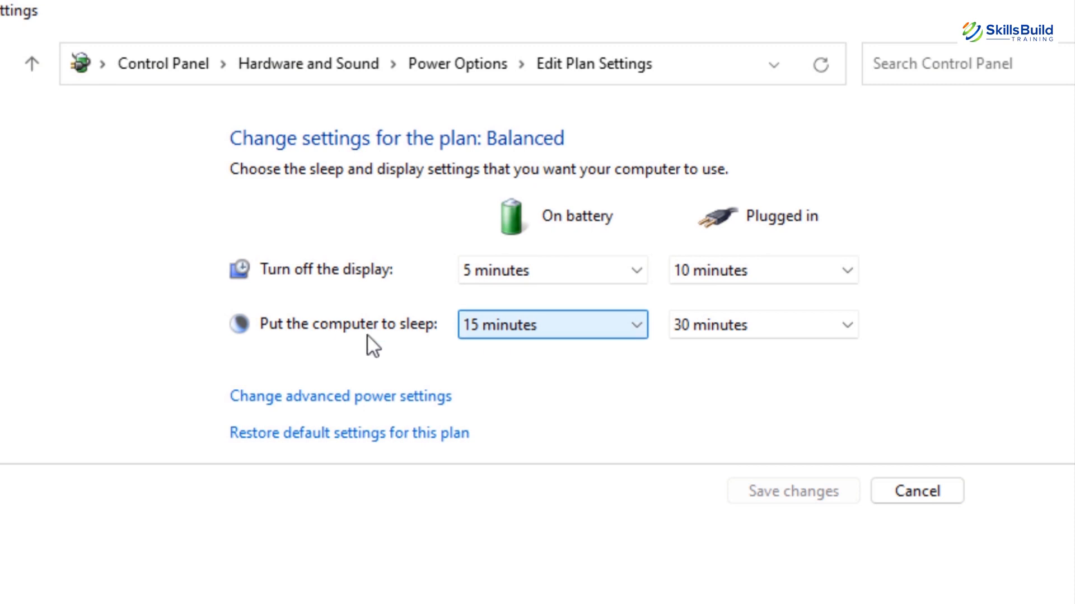
mouse_move(562, 340)
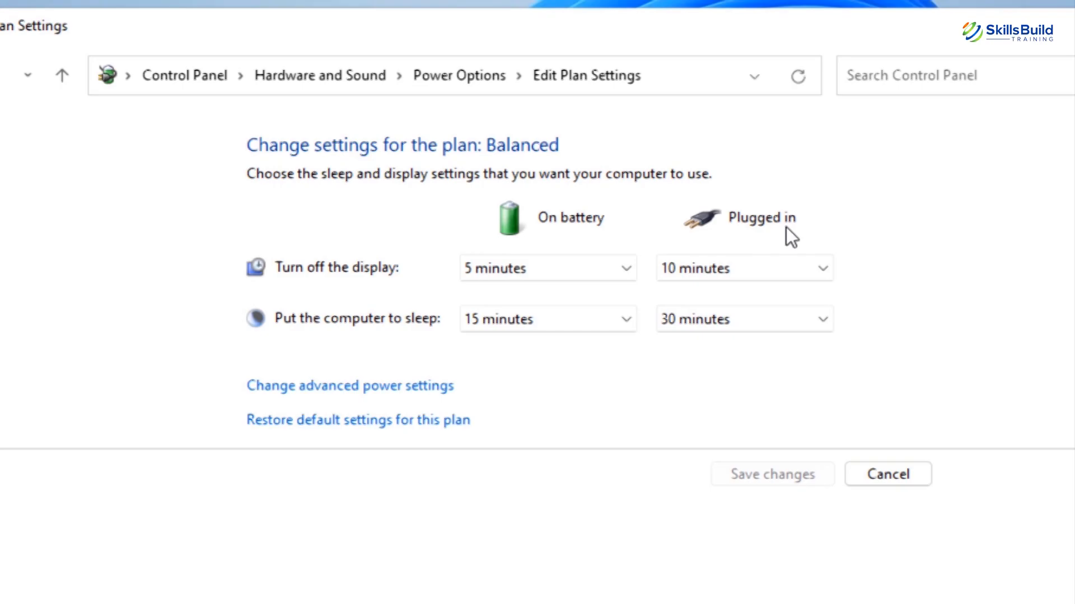
left_click(886, 474)
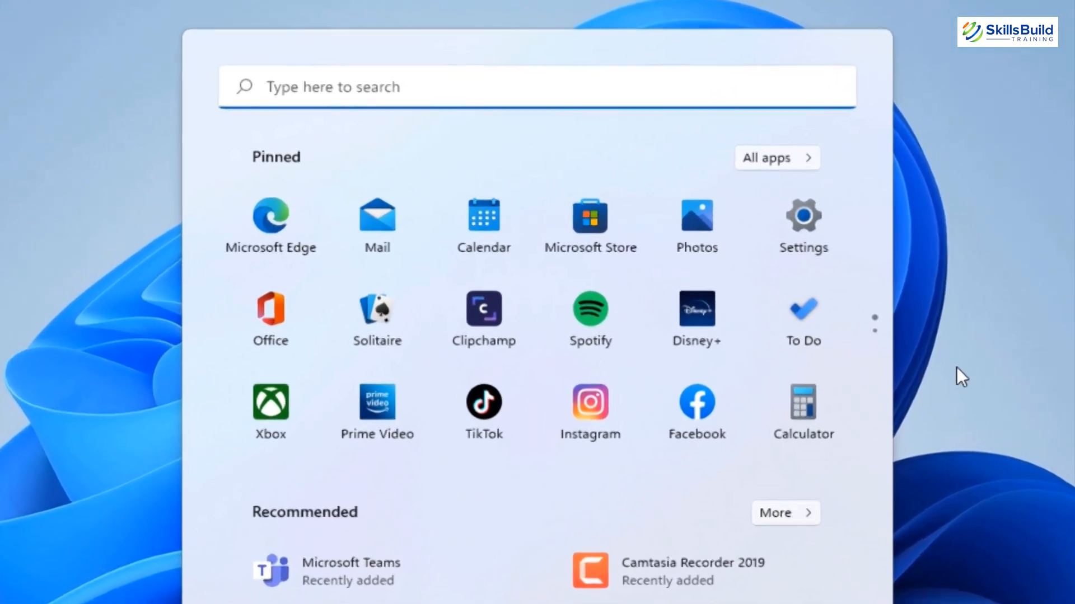
Open Defragment and Optimize Drives and optimize the C: drive.
type("defragment")
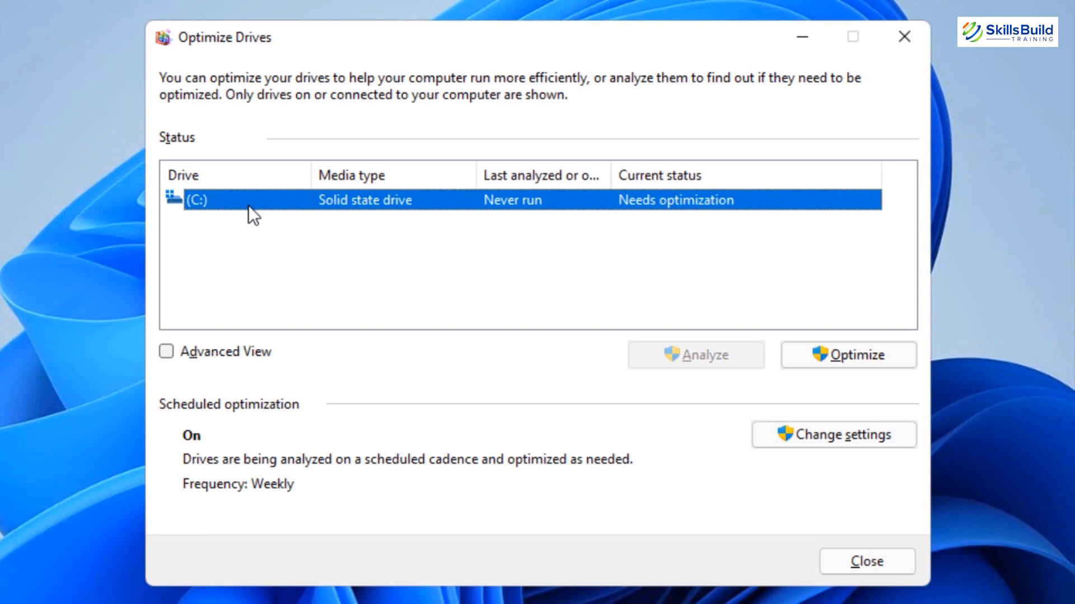
mouse_move(254, 229)
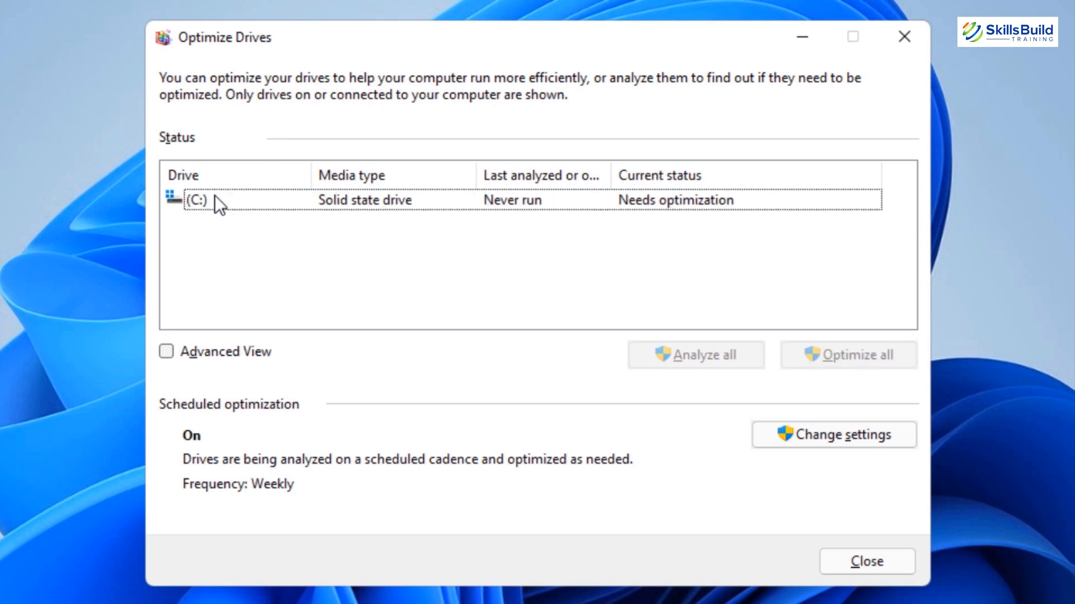
left_click(199, 199)
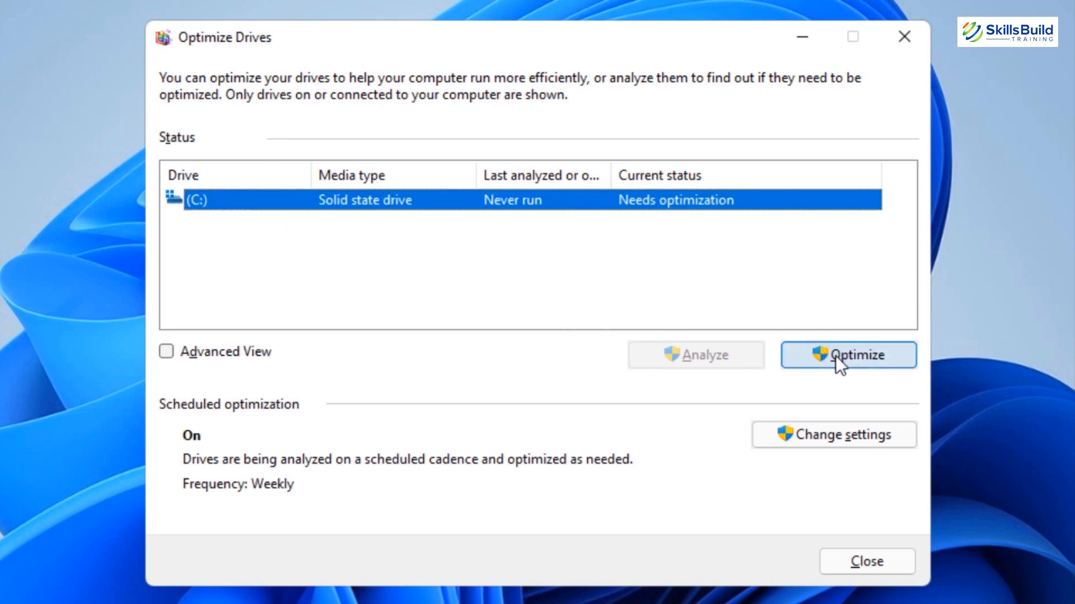
left_click(848, 355)
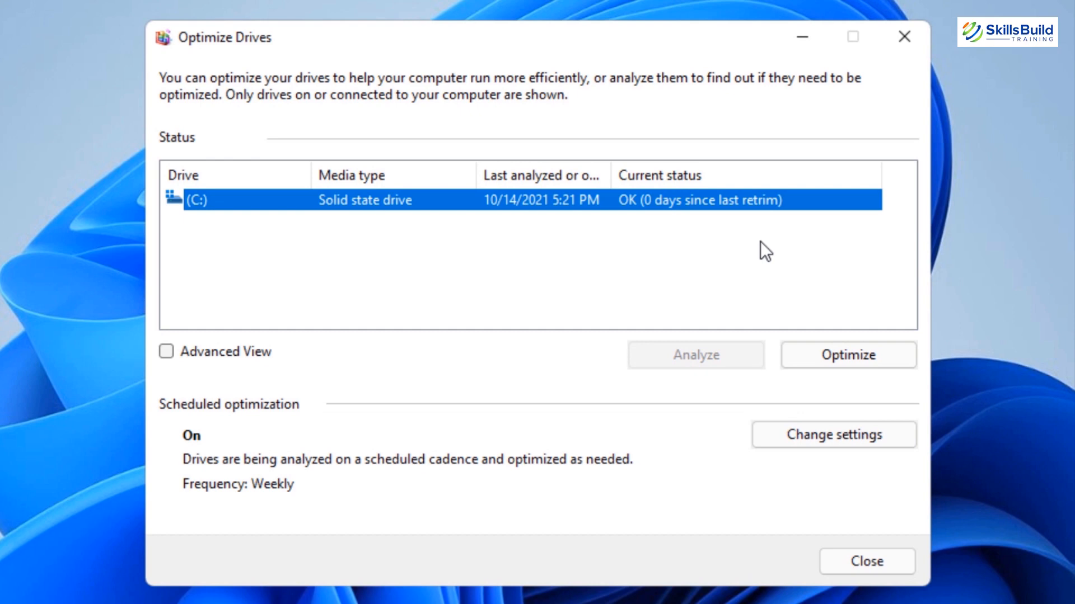
mouse_move(613, 206)
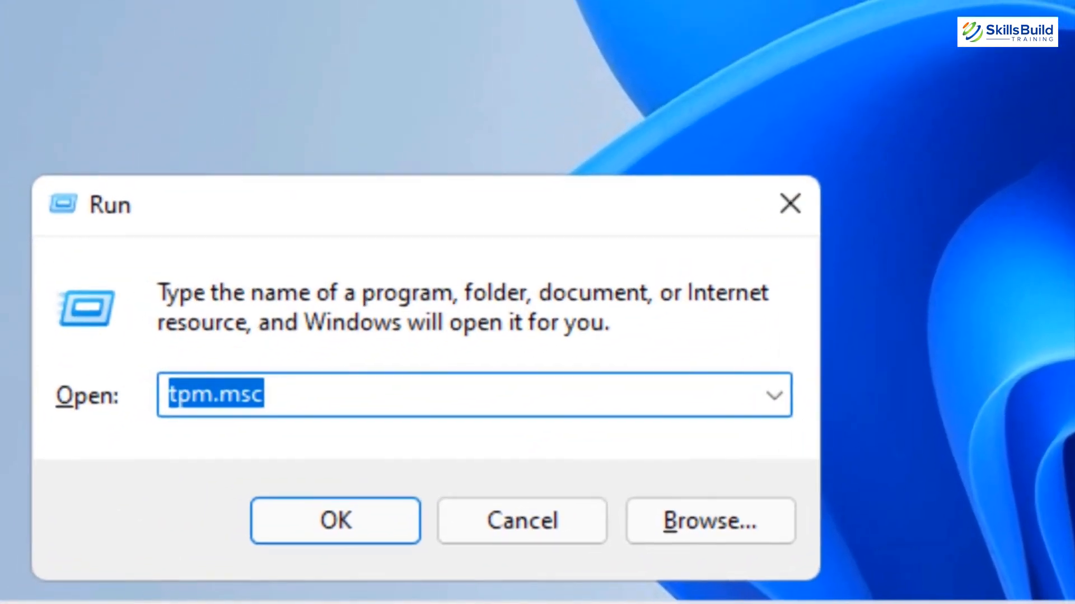
Open the user's %temp% folder and select all its contents.
type("%t")
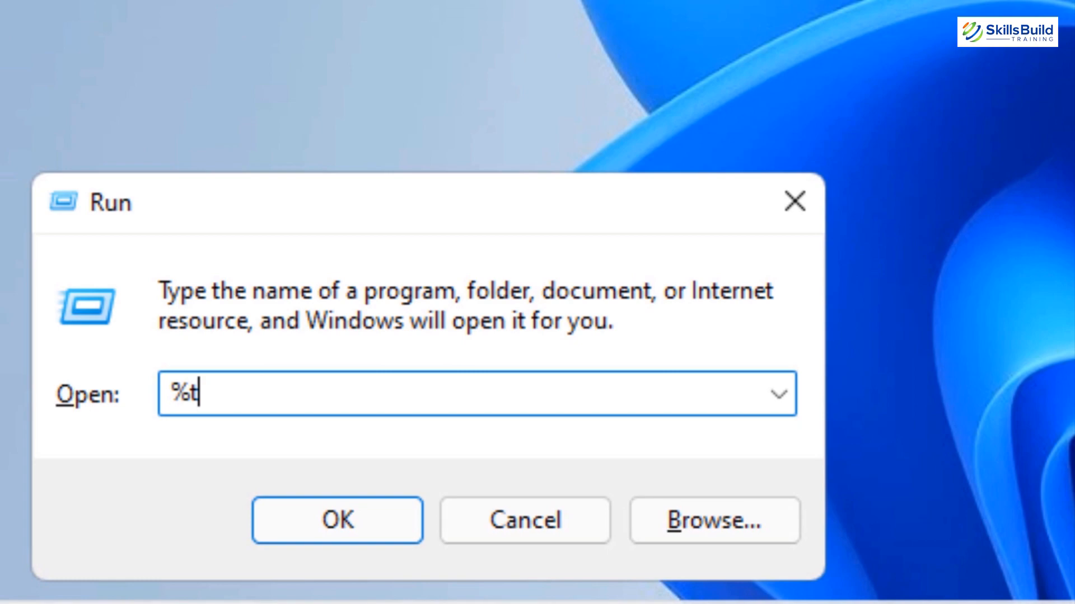
type("emp%")
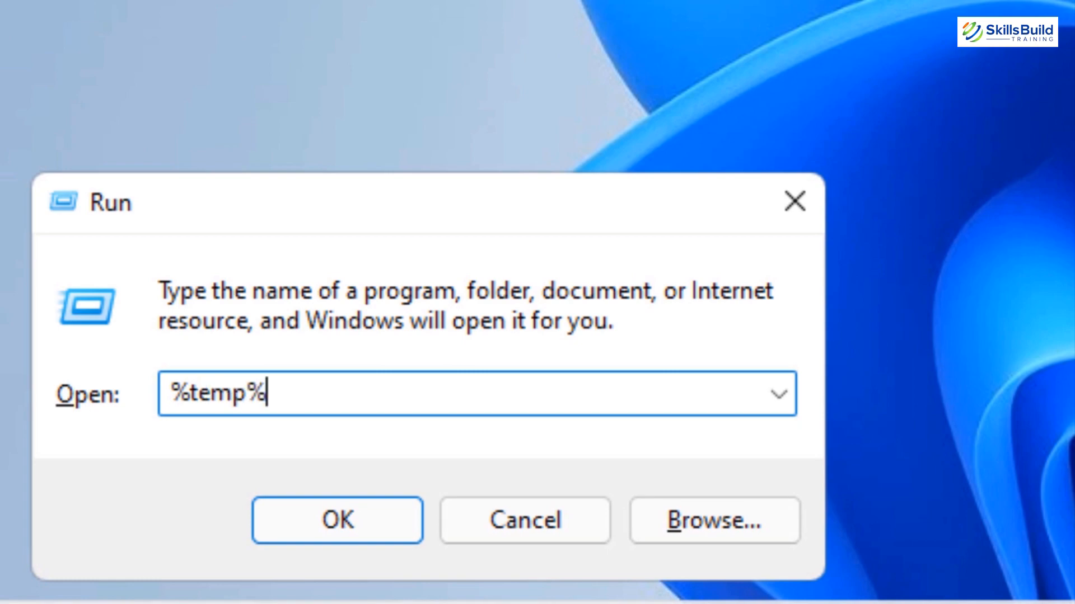
left_click(336, 520)
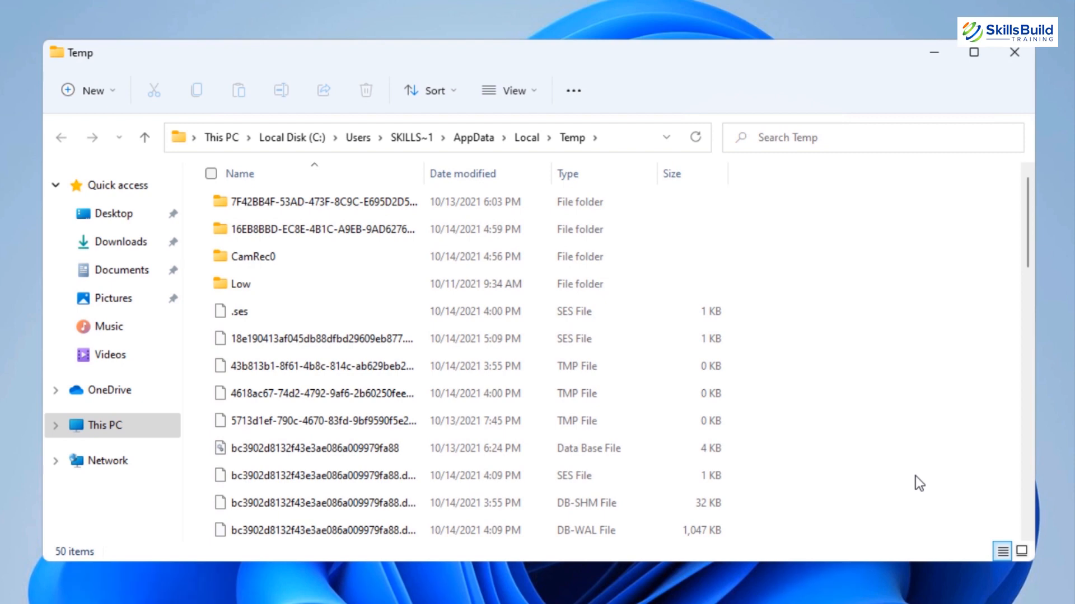
key("ctrl+a")
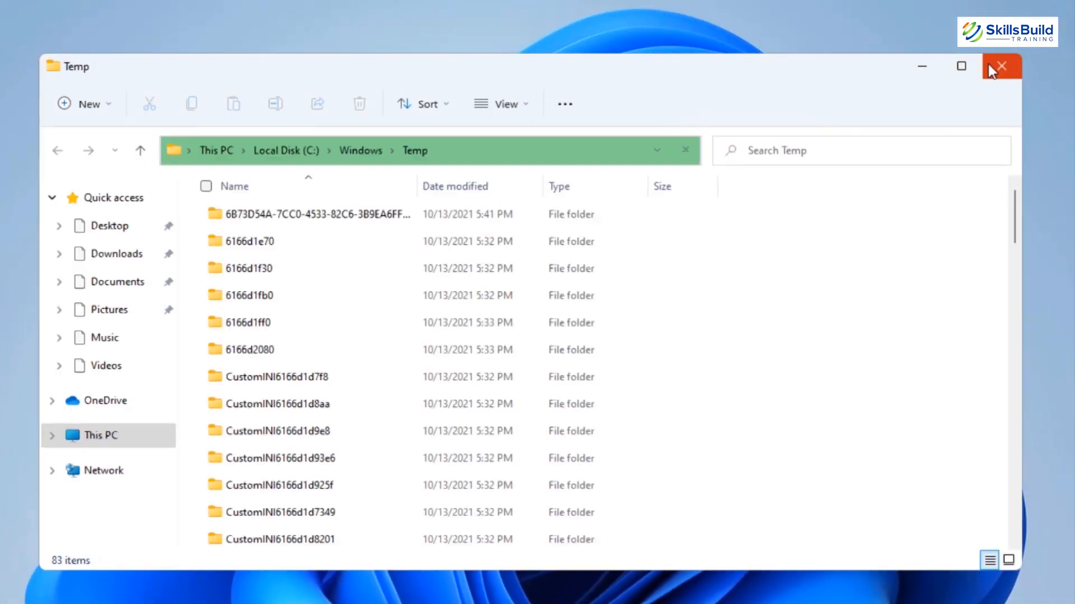
mouse_move(1002, 67)
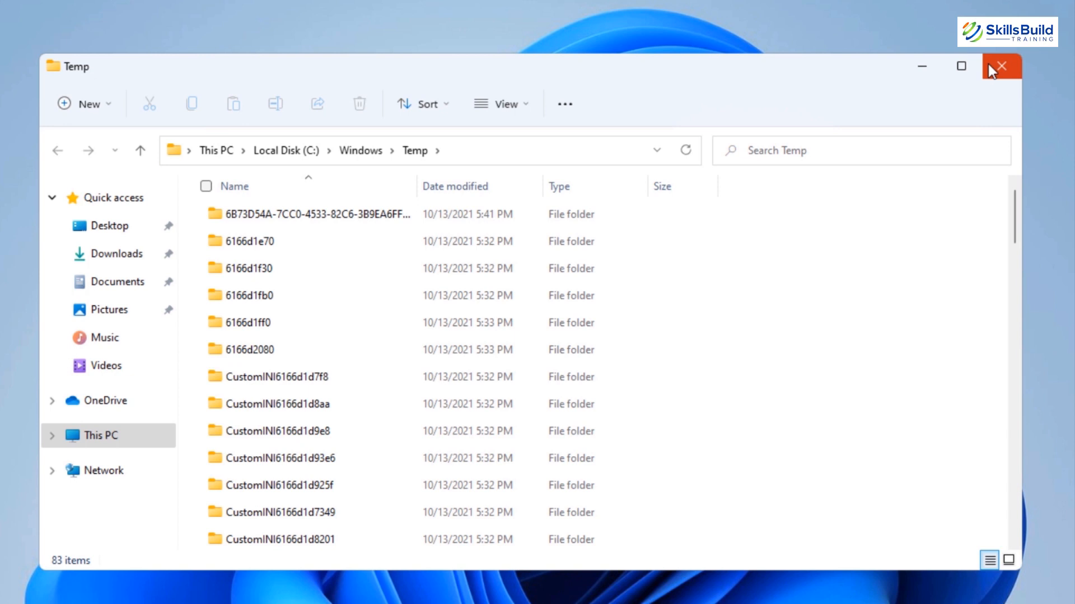
Recycle all 207 items in the Windows Temp folder and close it.
key("ctrl+a")
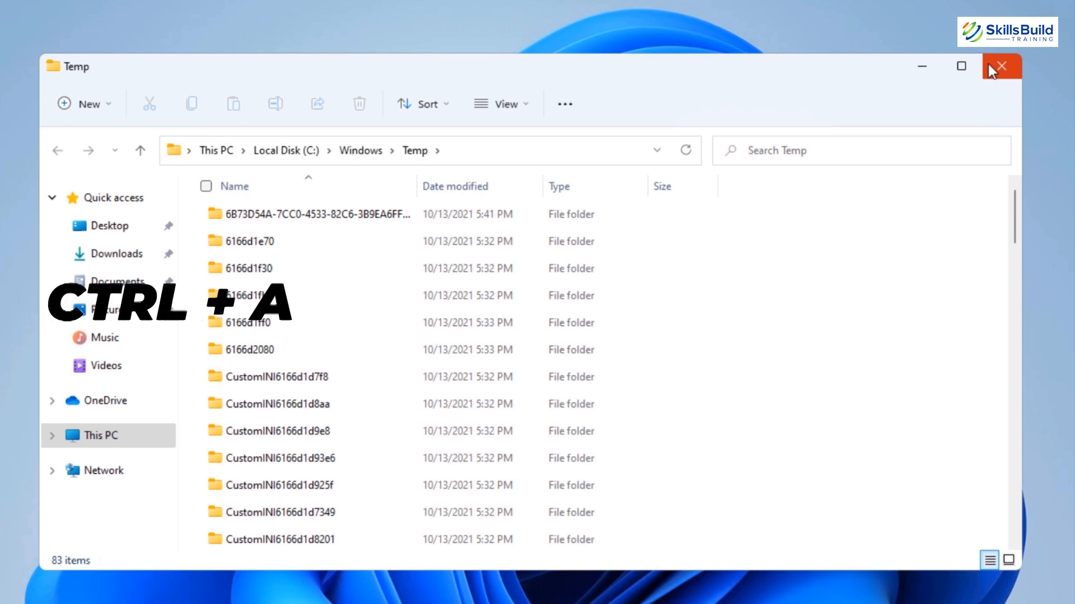
key("ctrl+a")
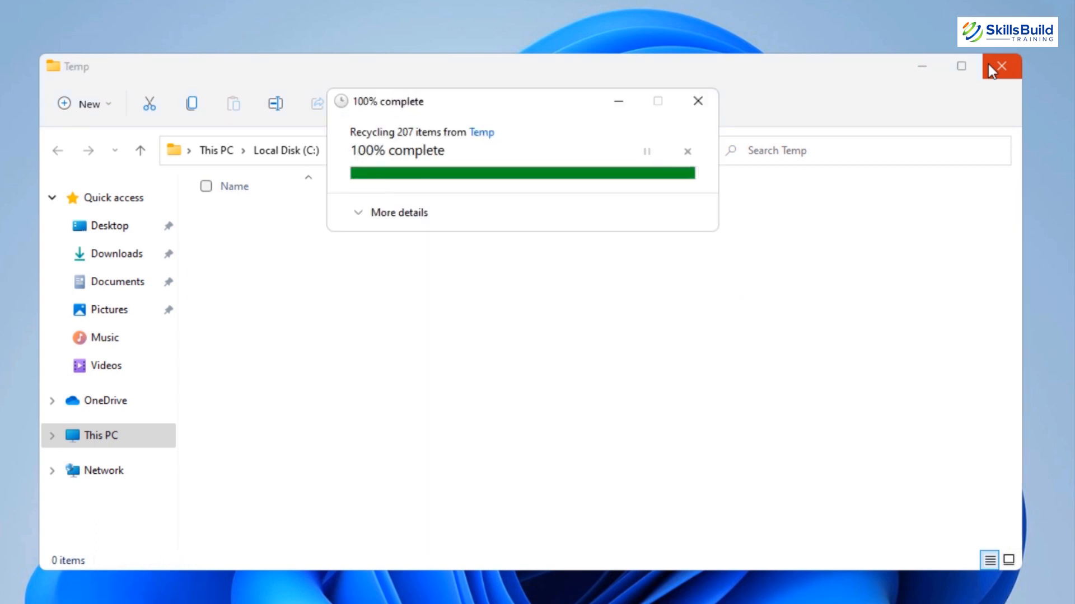
left_click(697, 101)
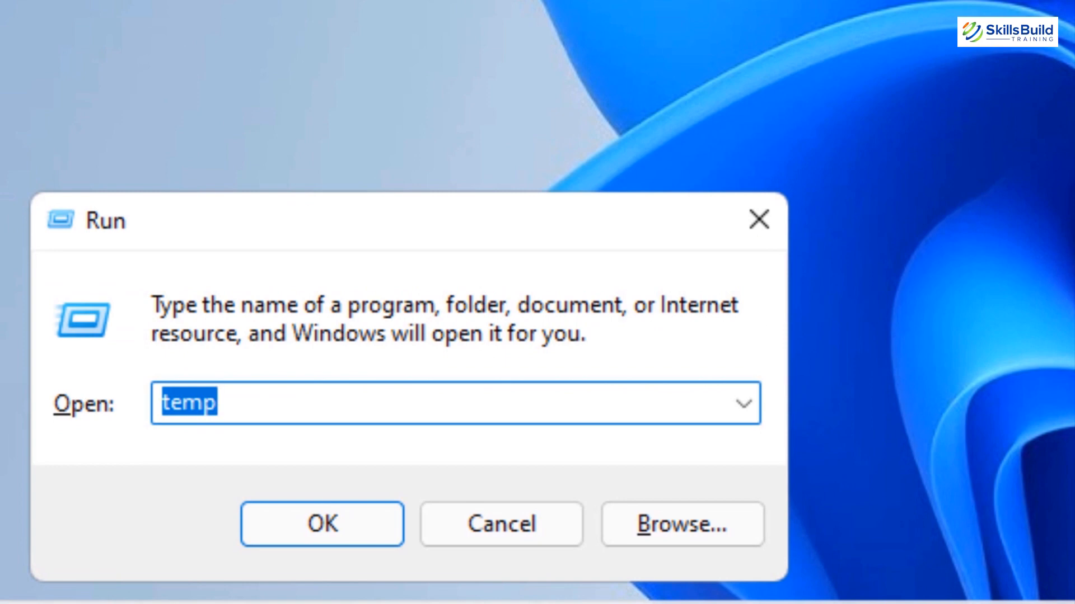
Open Prefetch via Run, grant access, delete its files down to 2, and close it.
type("prefetch")
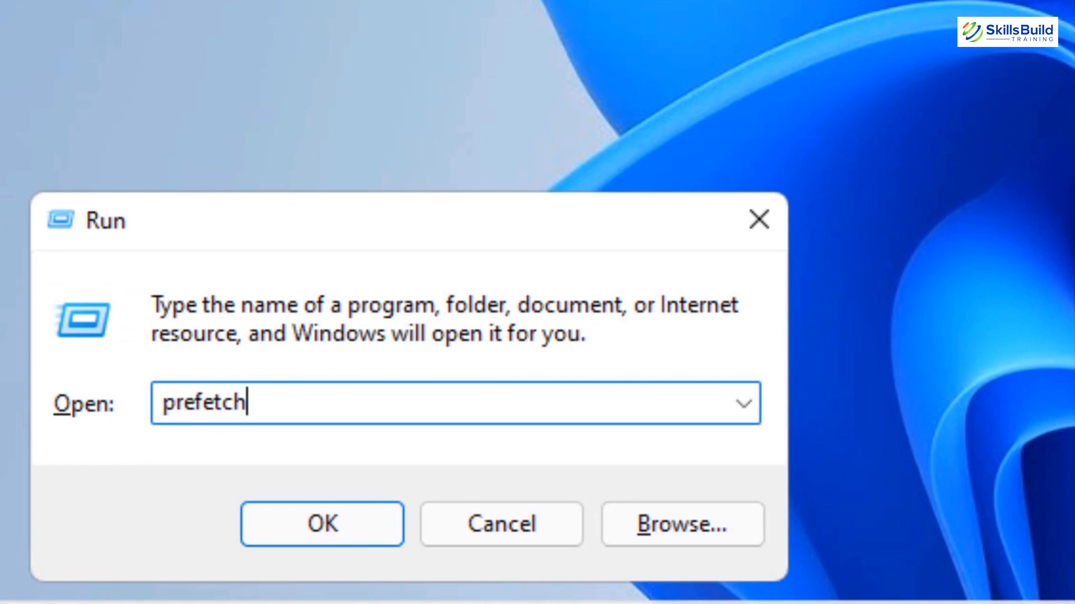
left_click(321, 524)
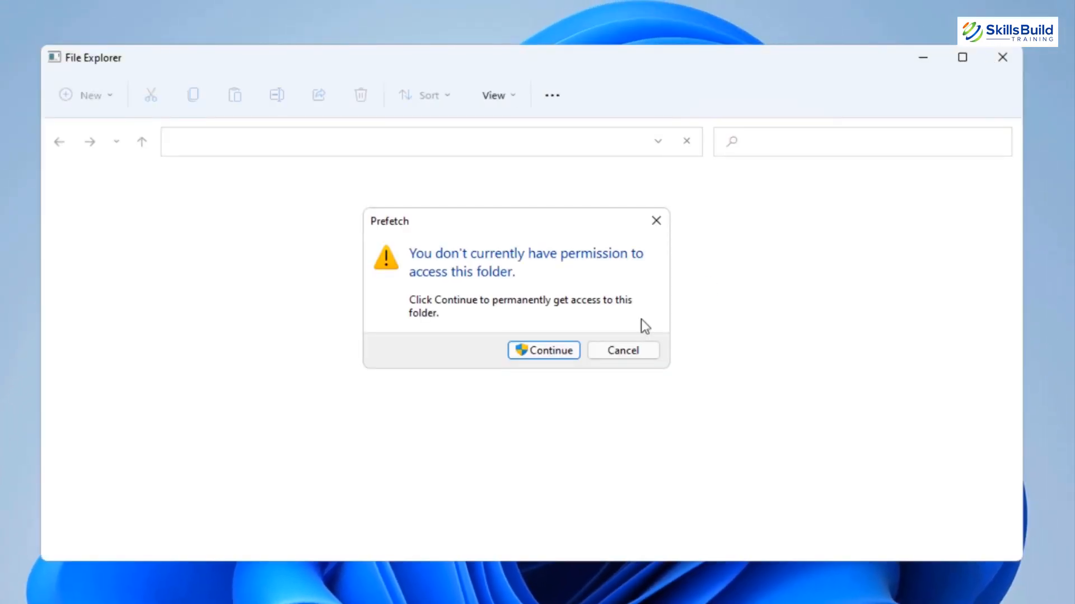
left_click(543, 350)
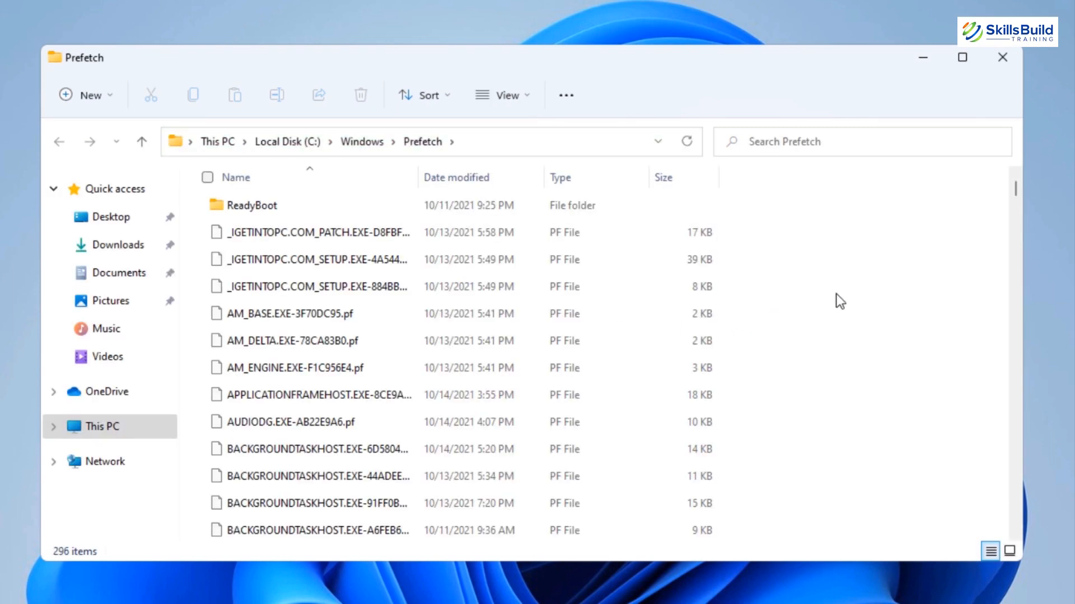
left_click(208, 177)
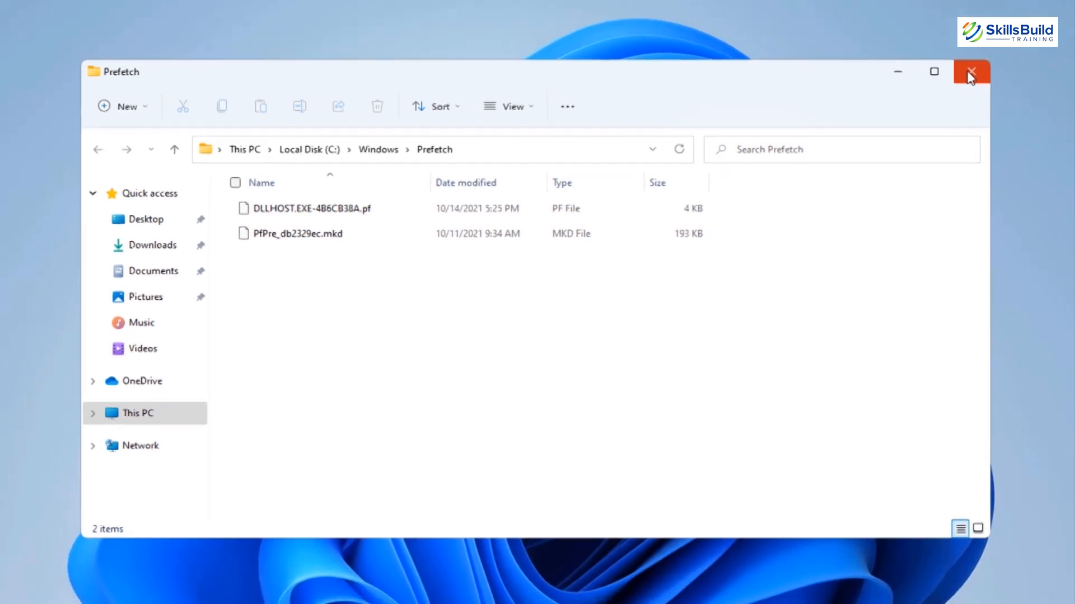
left_click(970, 71)
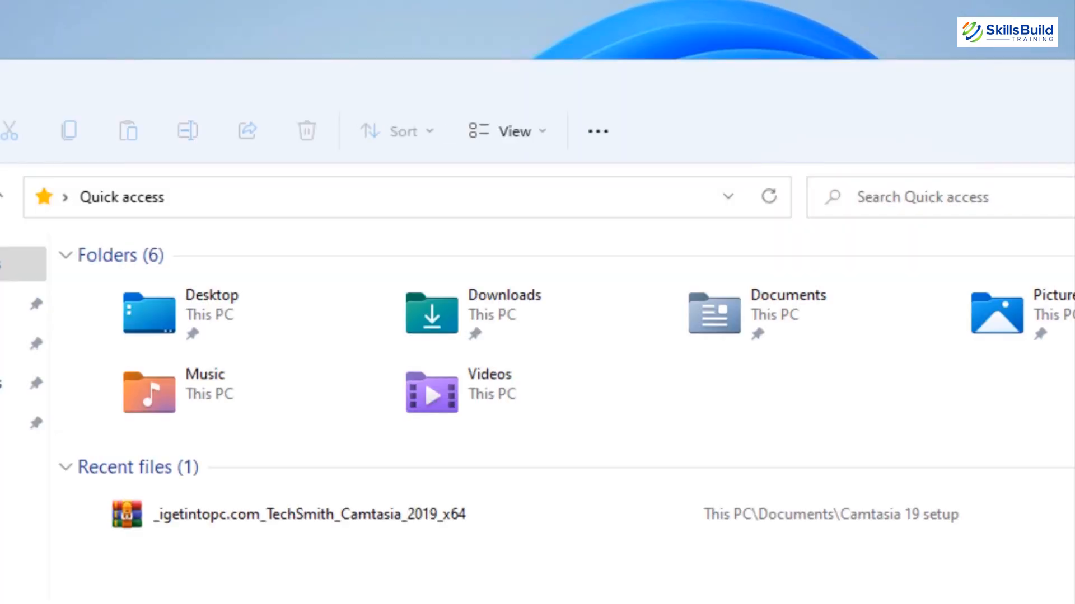
Run Disk Cleanup on Local Disk (C:) and permanently delete the 9.01 MB of checked files.
left_click(153, 440)
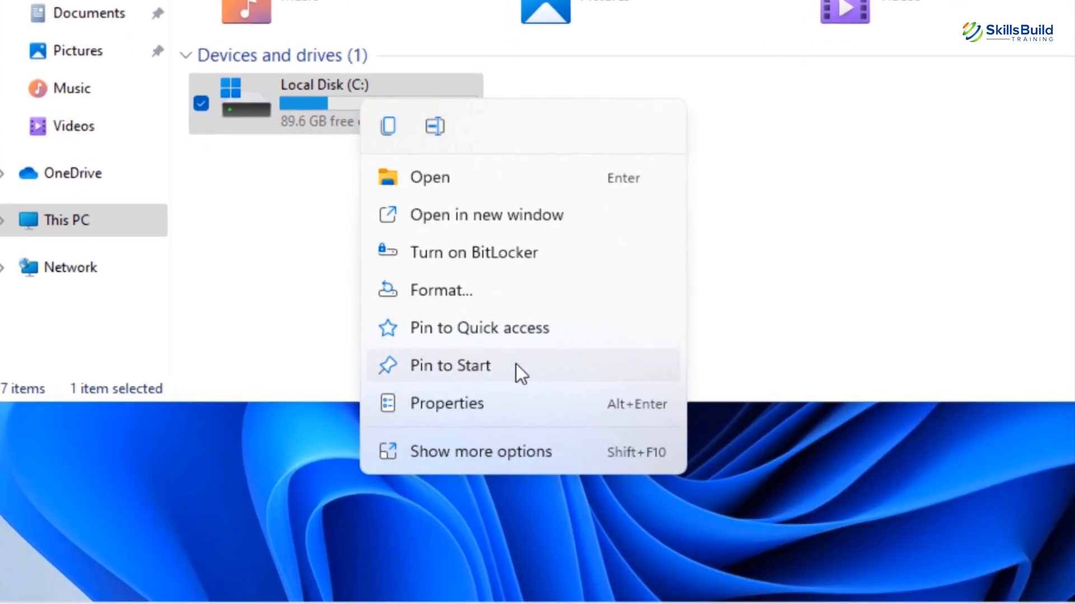
left_click(446, 403)
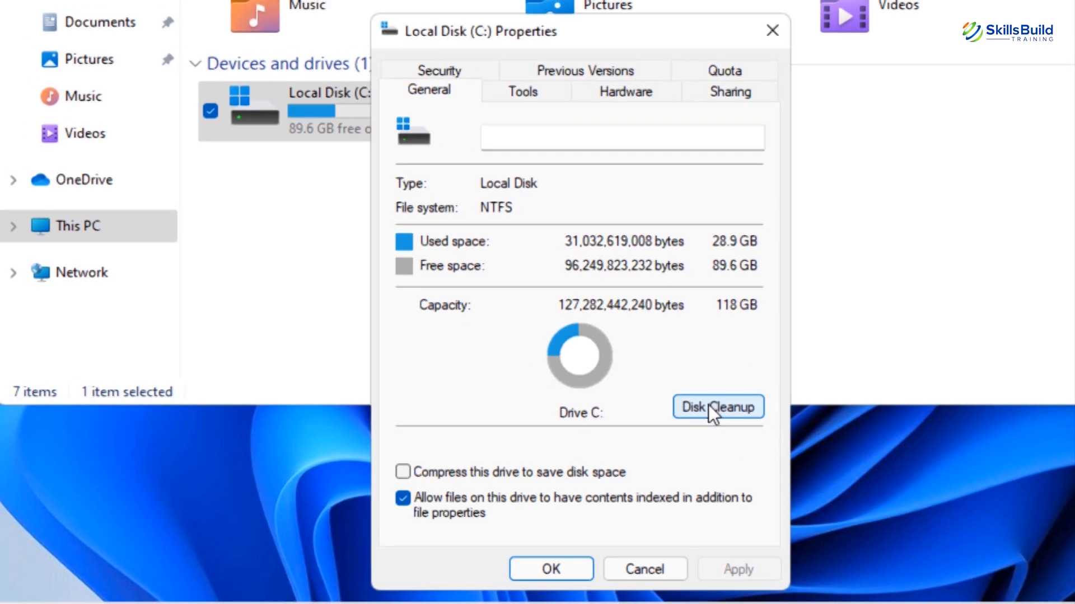
left_click(717, 407)
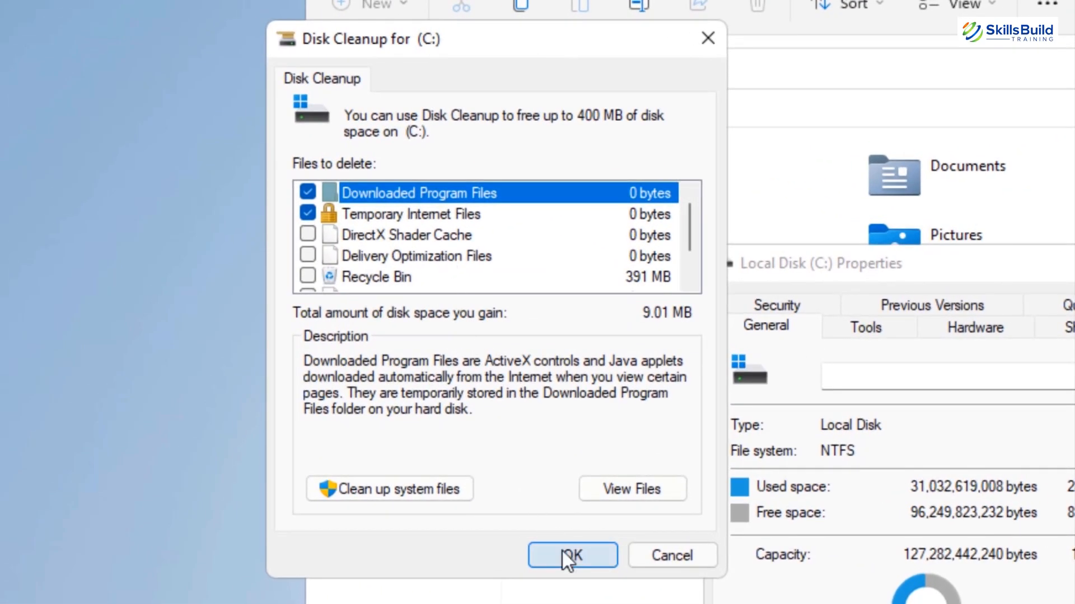
left_click(572, 555)
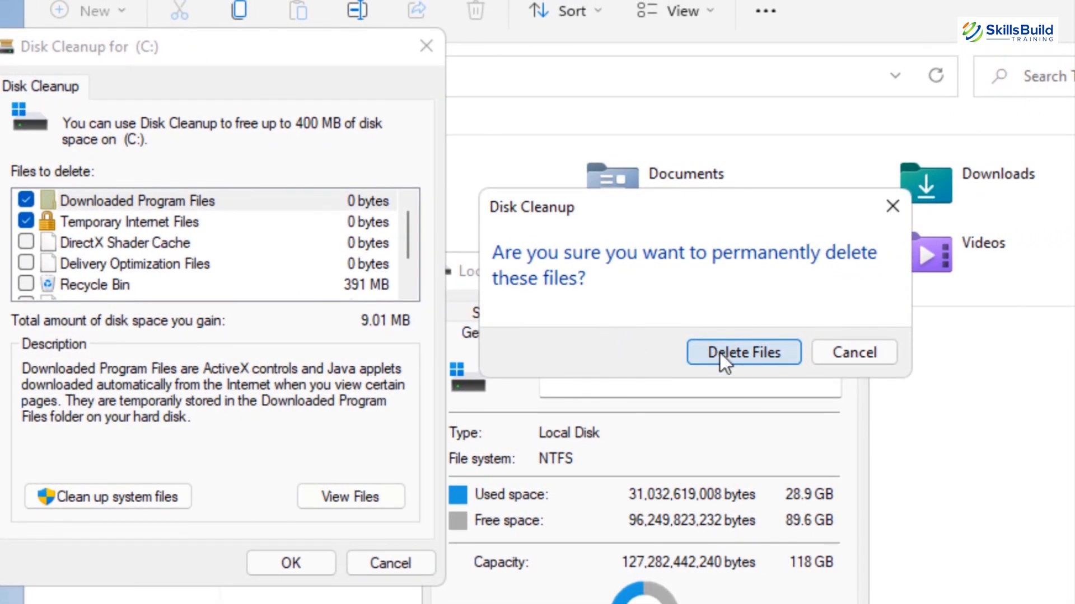
left_click(743, 352)
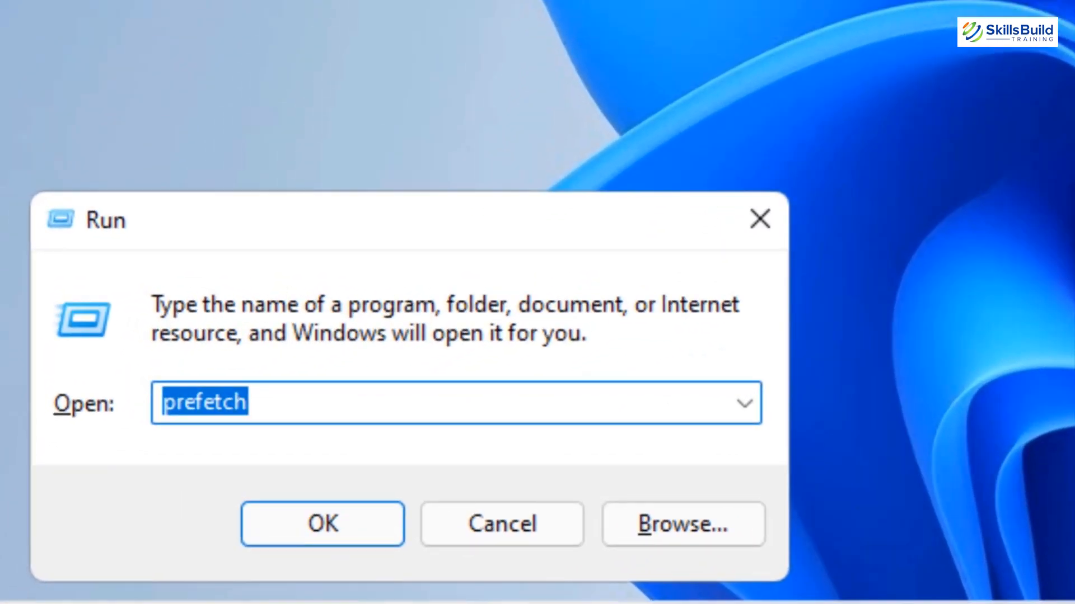
Launch msconfig and filter its Services list to the five non-Microsoft services.
type("msconfig")
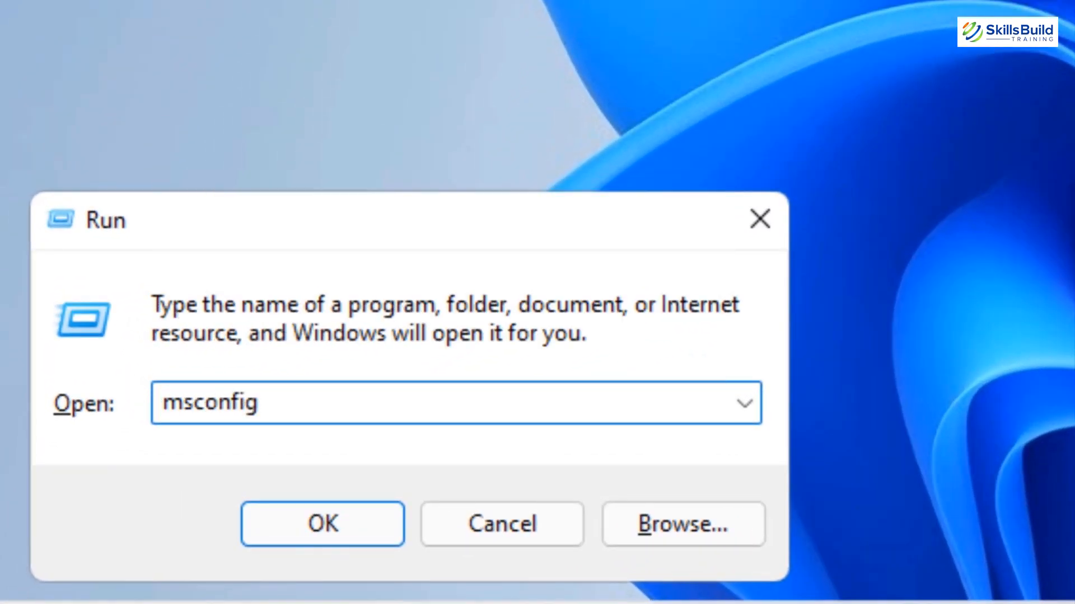
left_click(321, 523)
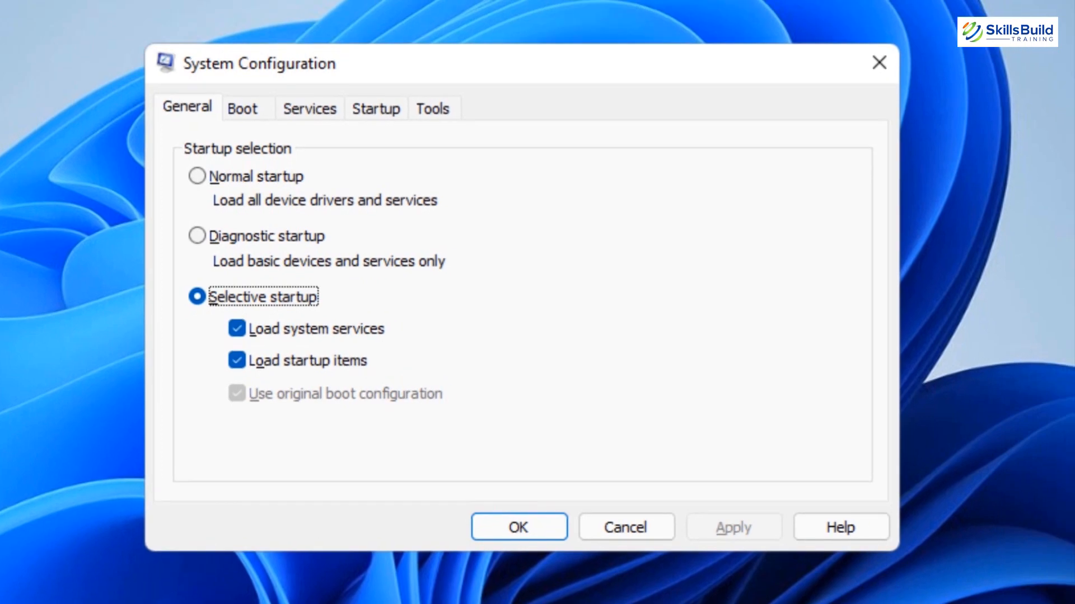
left_click(309, 108)
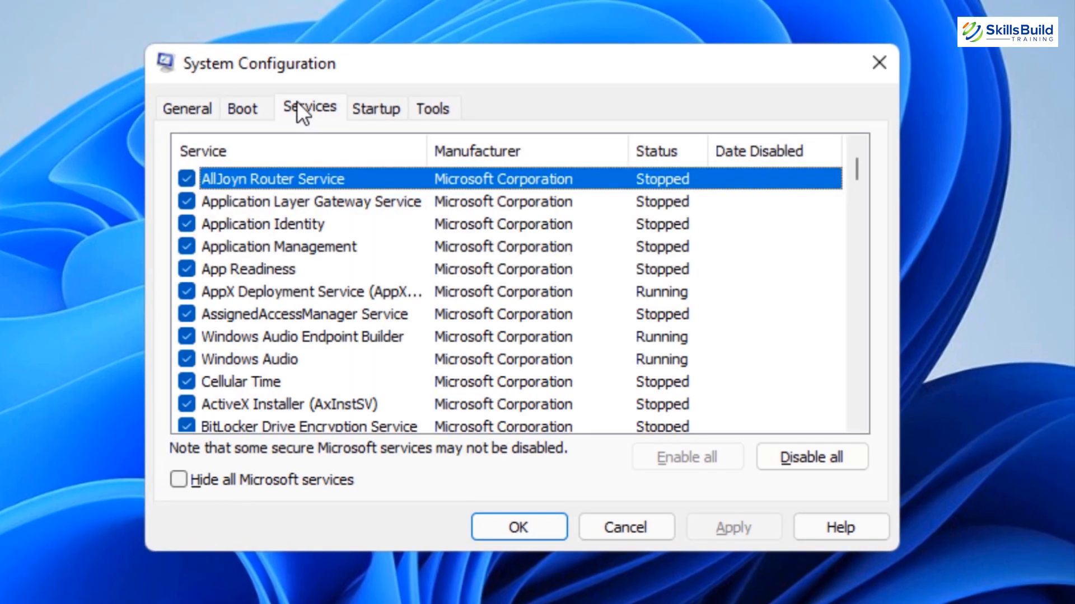
left_click(177, 479)
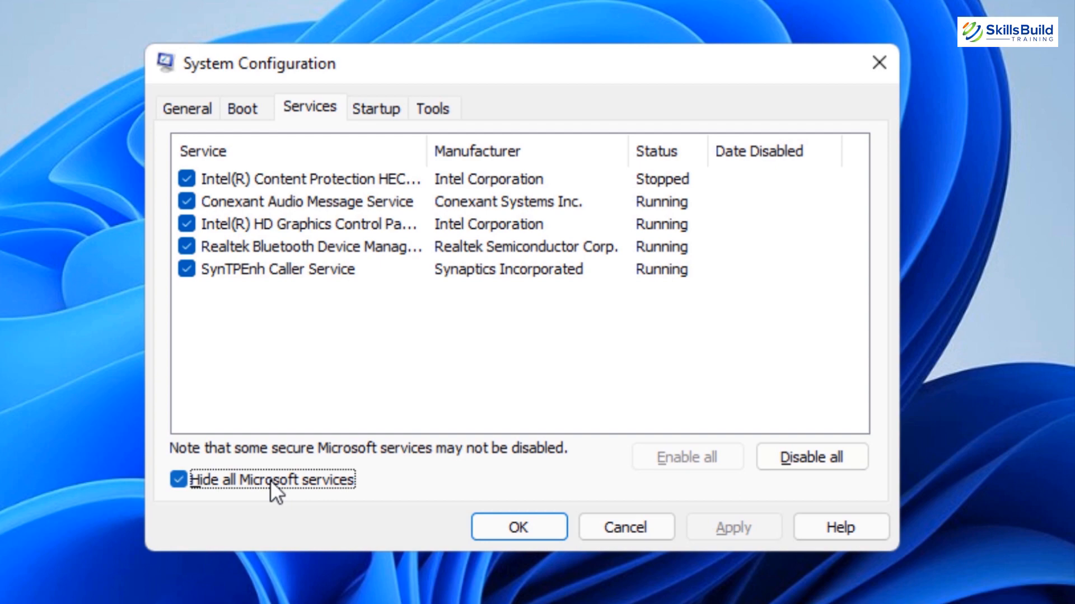
left_click(518, 527)
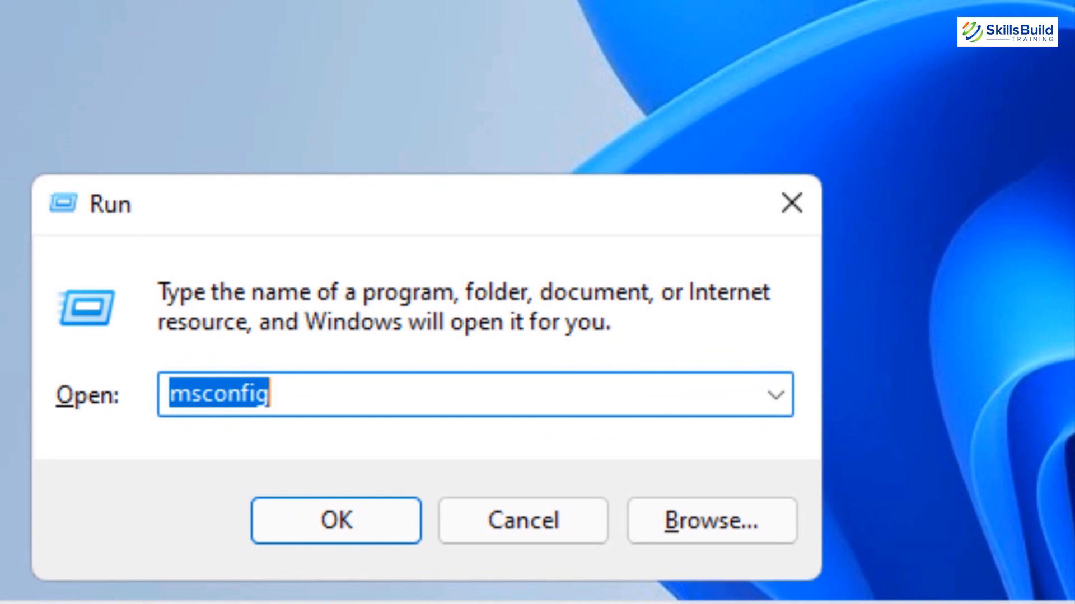
In regedit set HKEY_CURRENT_USER\Control Panel\Mouse\MouseHoverTime to 10, then begin editing MenuShowDelay.
type("regedit")
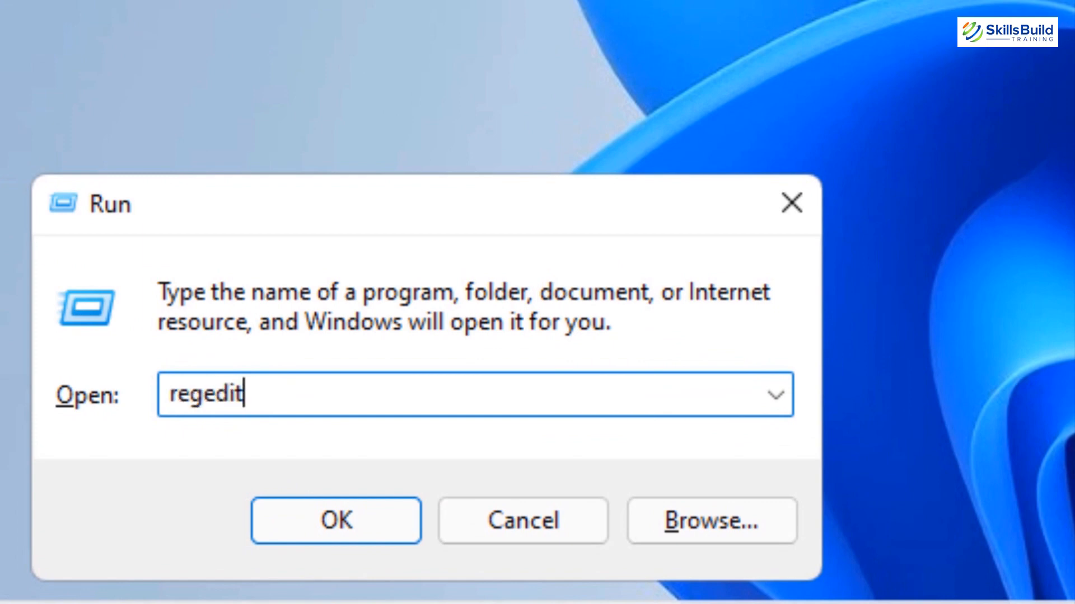
left_click(335, 522)
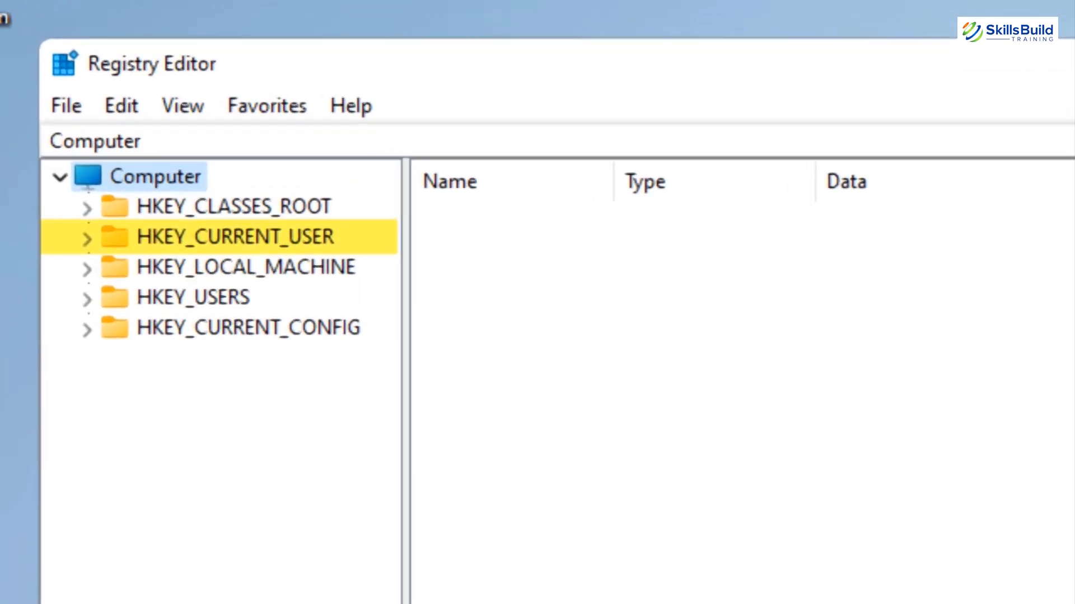
left_click(87, 237)
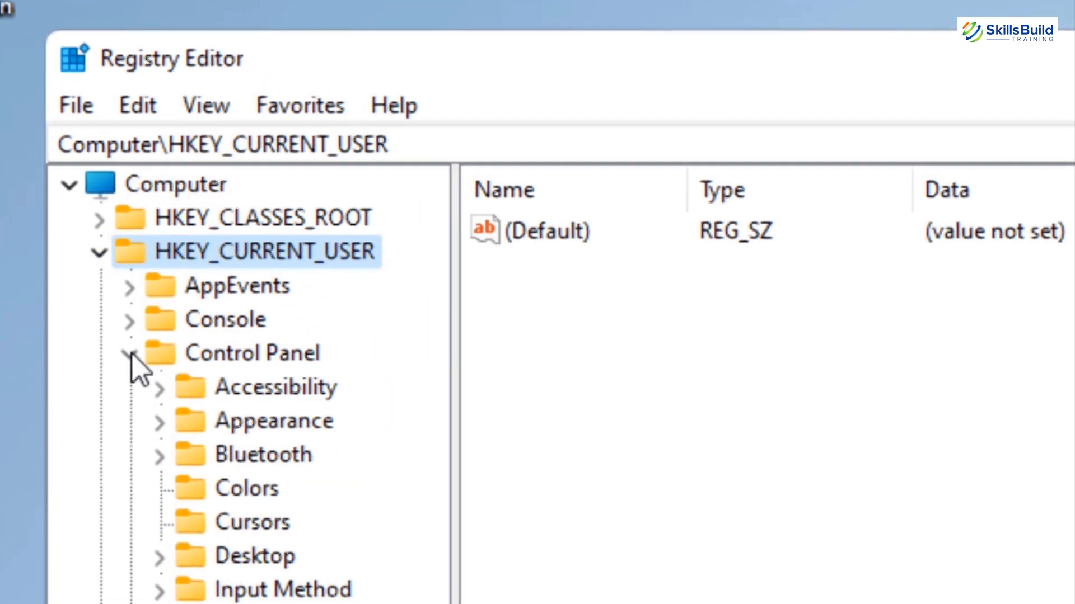
left_click(297, 309)
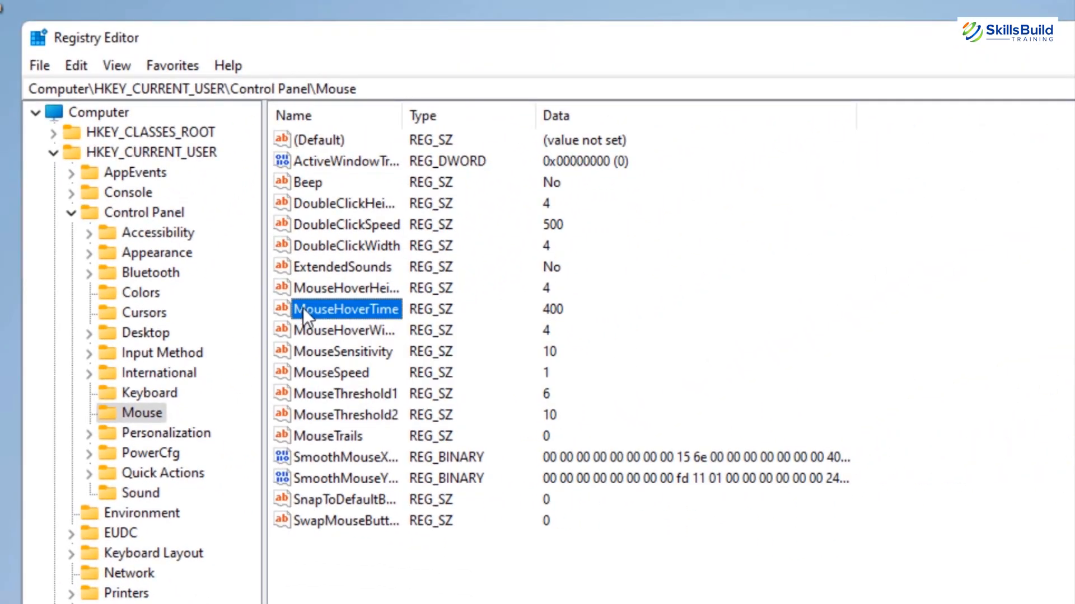
double_click(345, 309)
type("10")
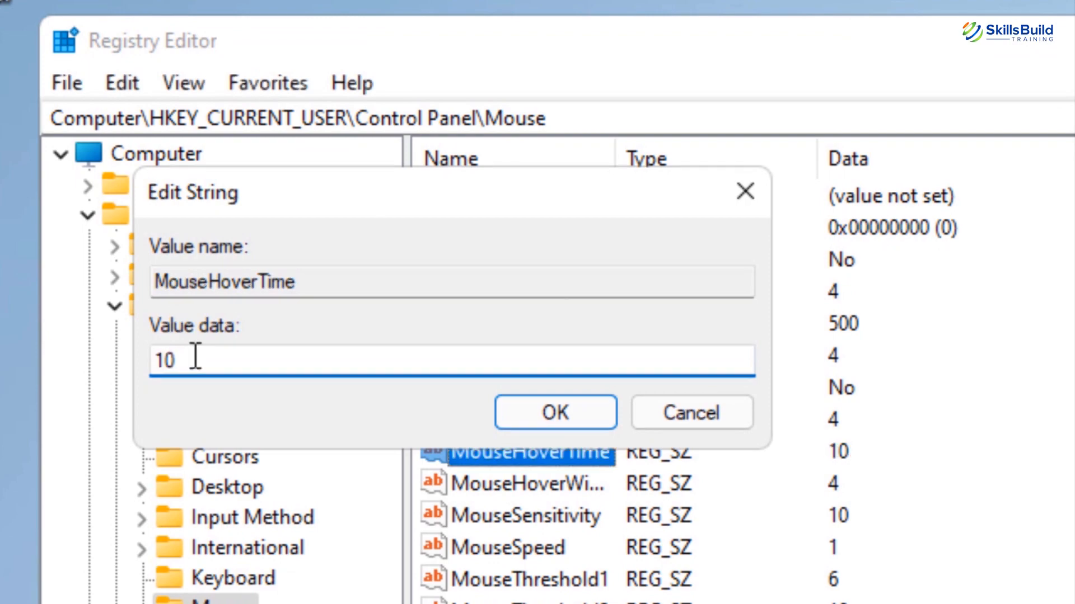
left_click(553, 412)
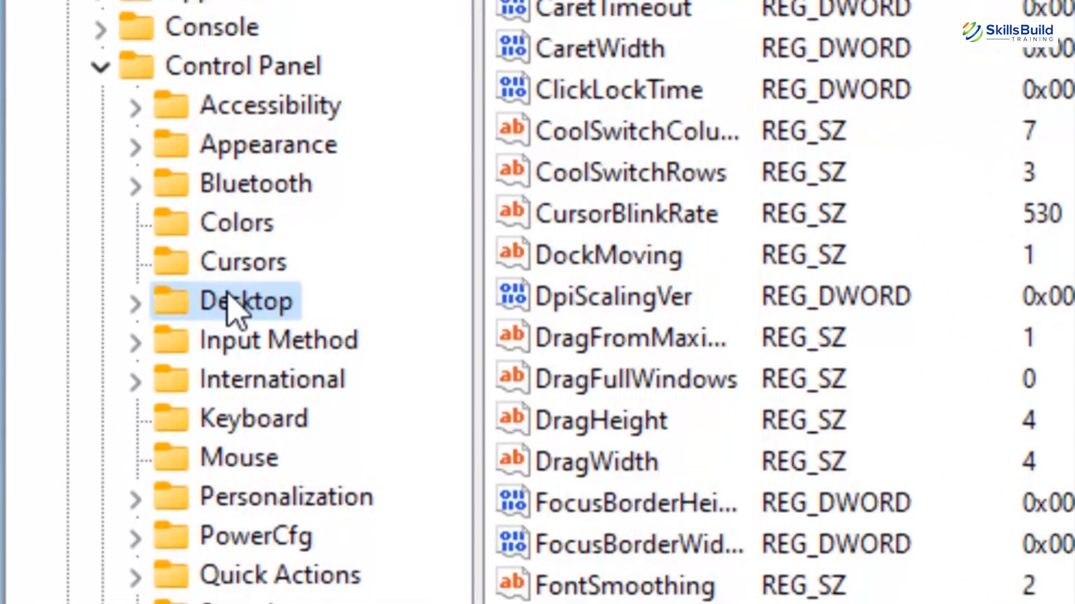
scroll("down", 3)
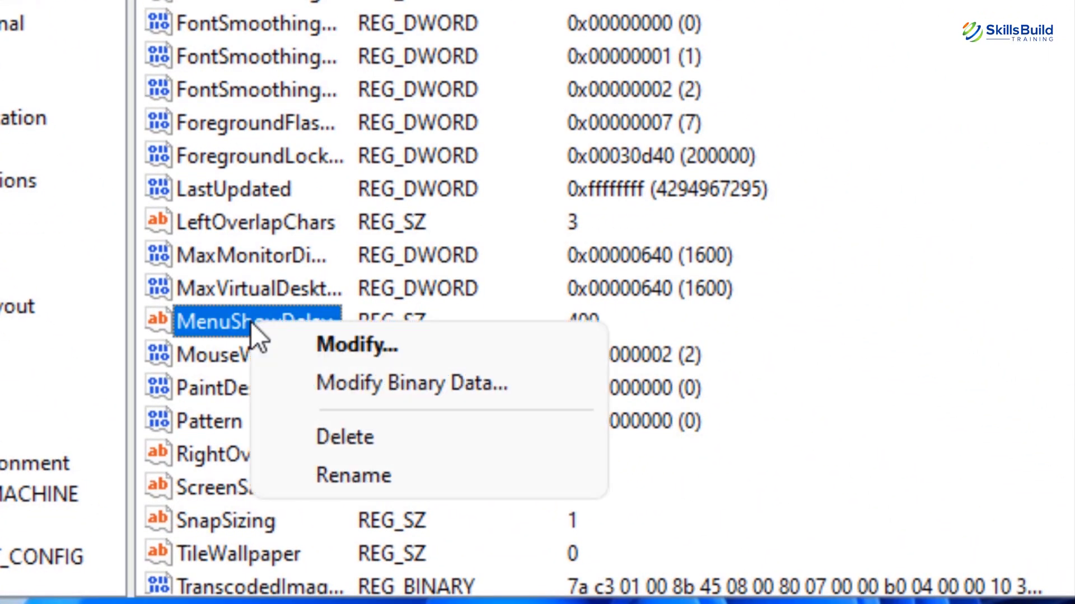
left_click(356, 345)
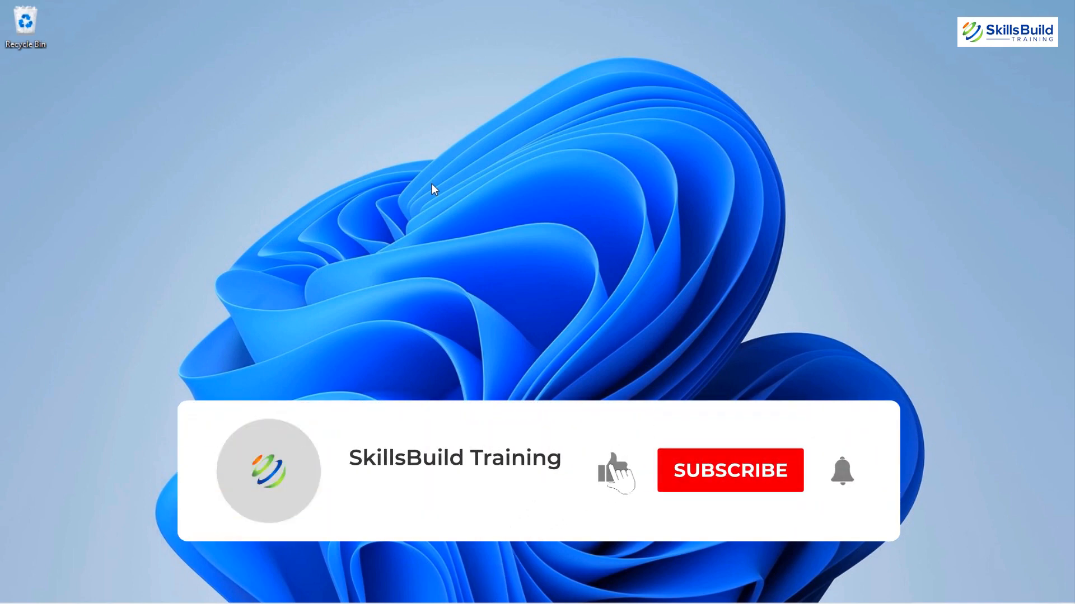
left_click(729, 470)
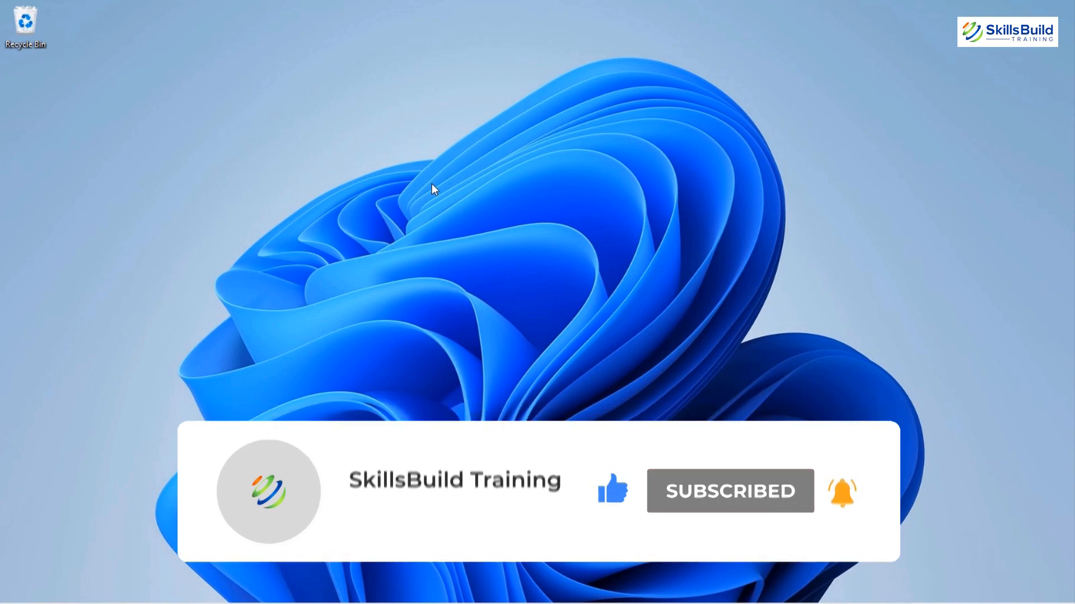